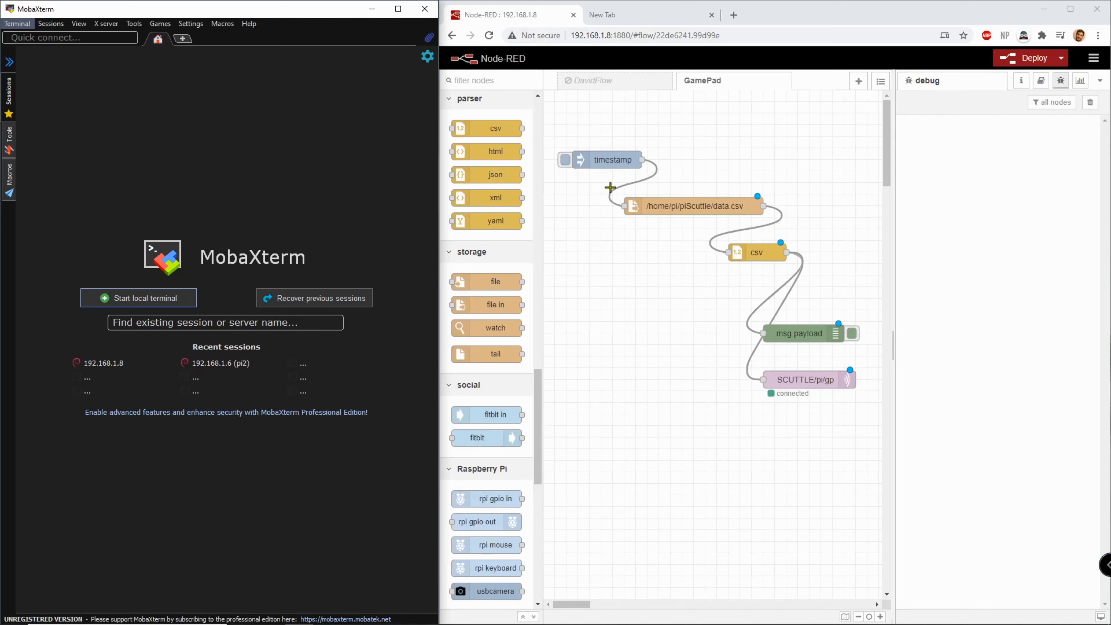
pyautogui.moveTo(875, 409)
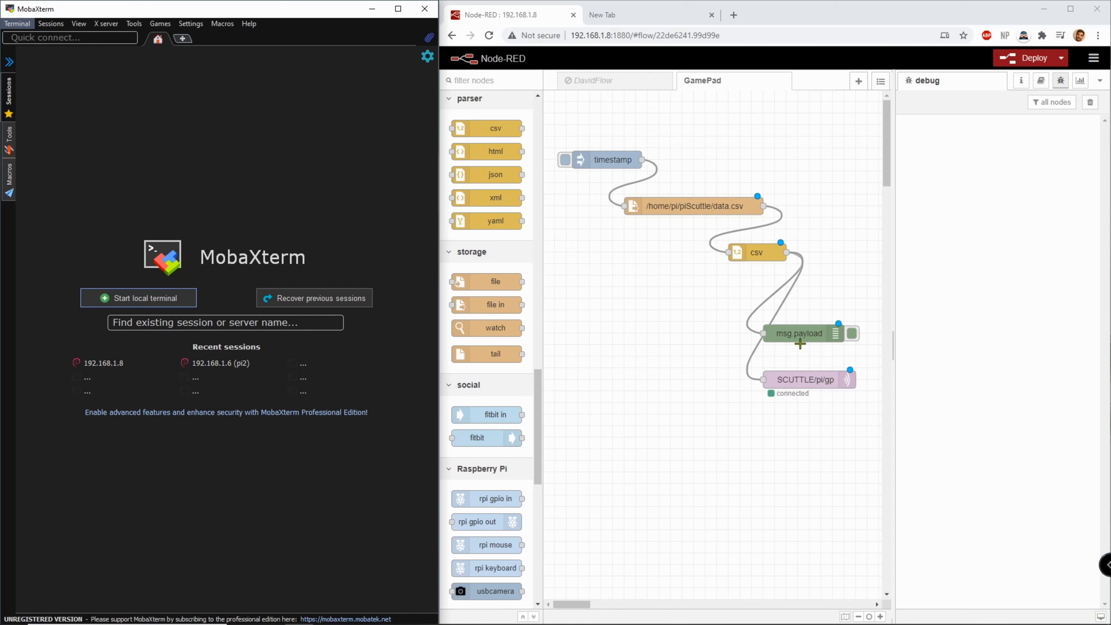
pyautogui.moveTo(689, 295)
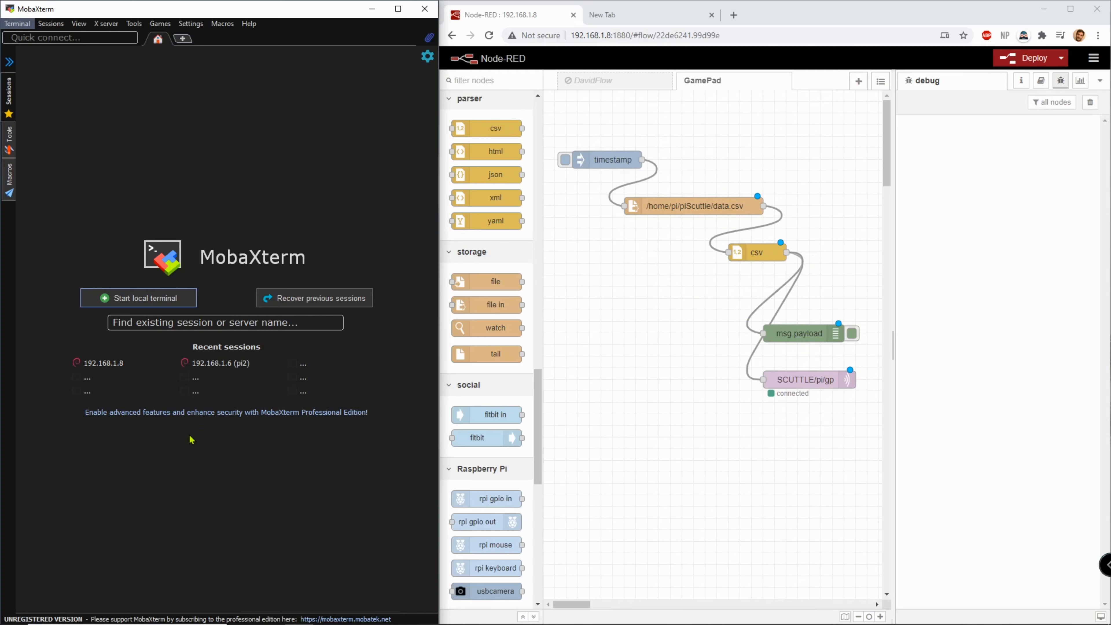
# Connect to the Pi at 192.168.1.8 over SSH and change into the piScuttle folder.
pyautogui.click(104, 363)
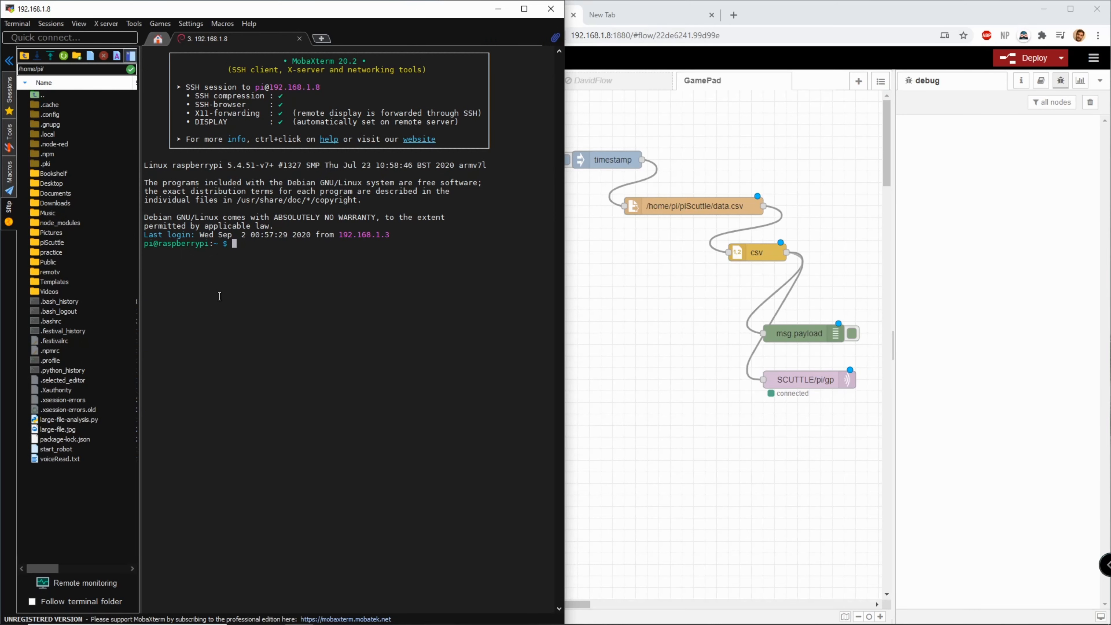
pyautogui.write('cd')
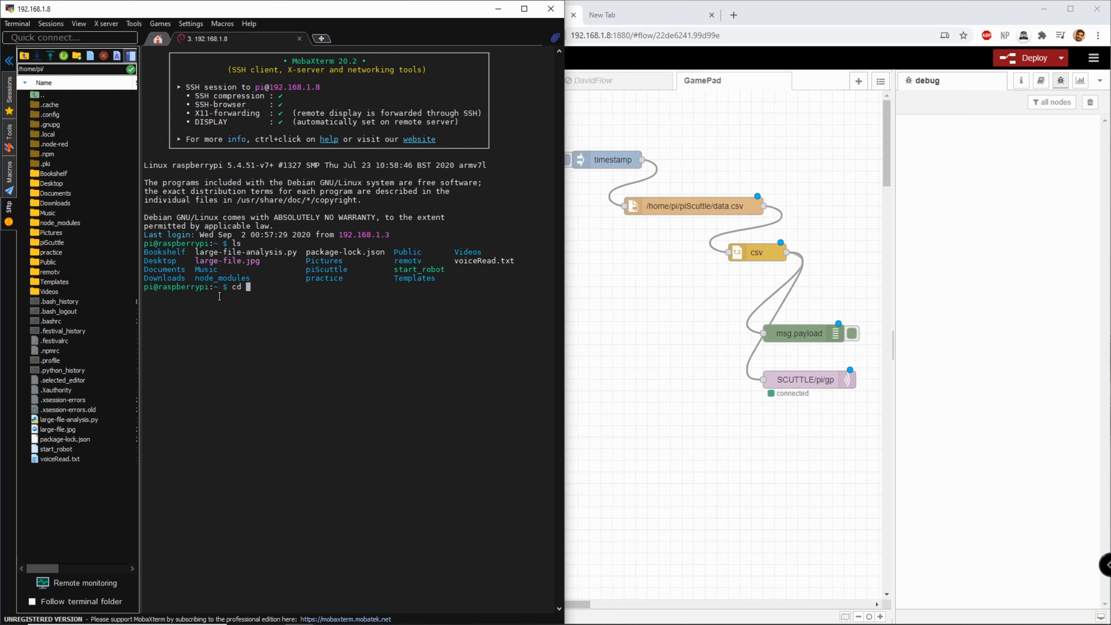
pyautogui.write('piScuttle/')
pyautogui.write('ls')
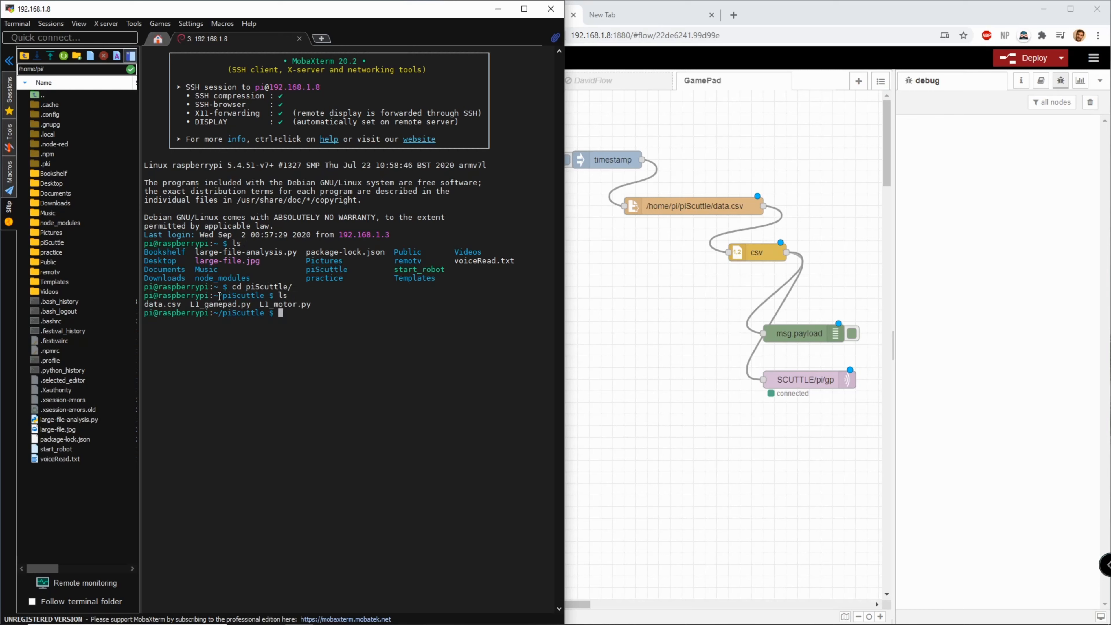
# Create an empty data2.csv with touch and begin the nano command to edit it.
pyautogui.write('touch data')
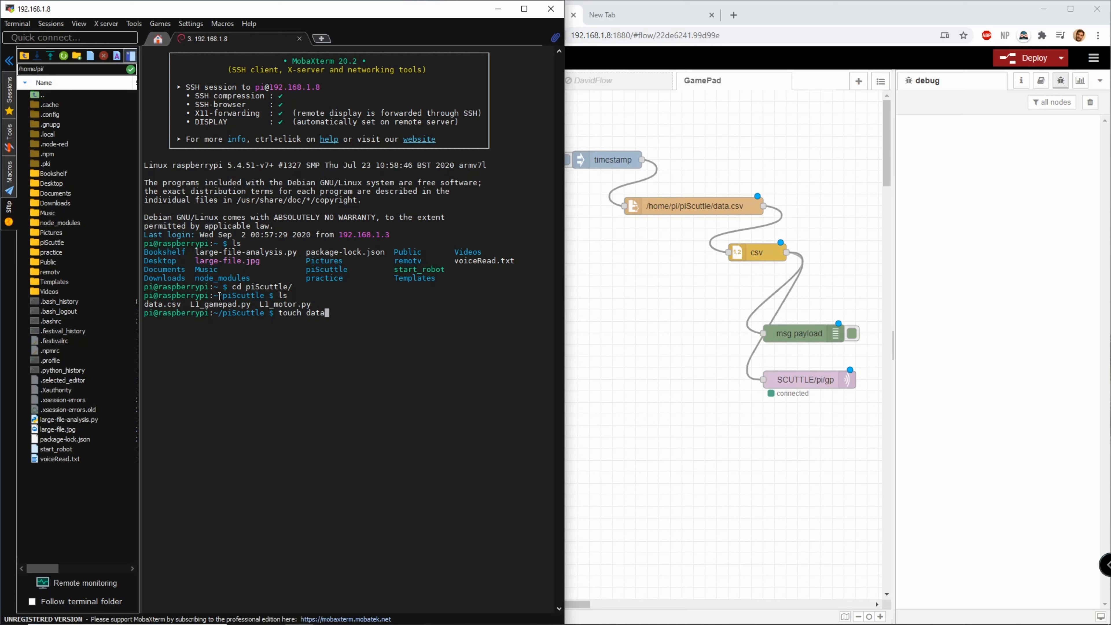
pyautogui.write('2.csv')
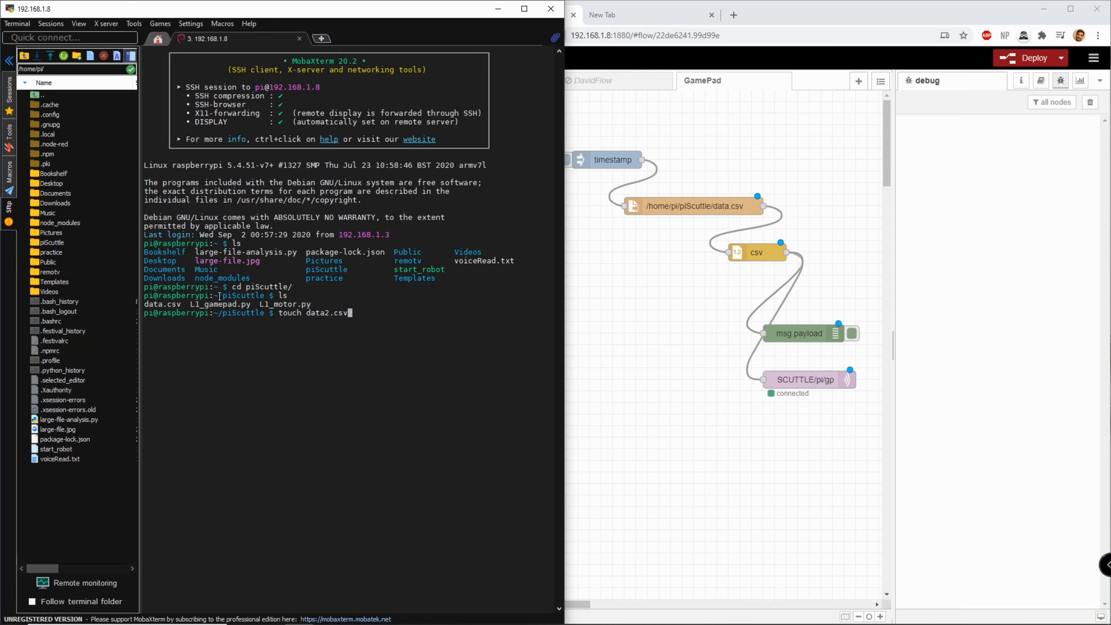
pyautogui.write('nano')
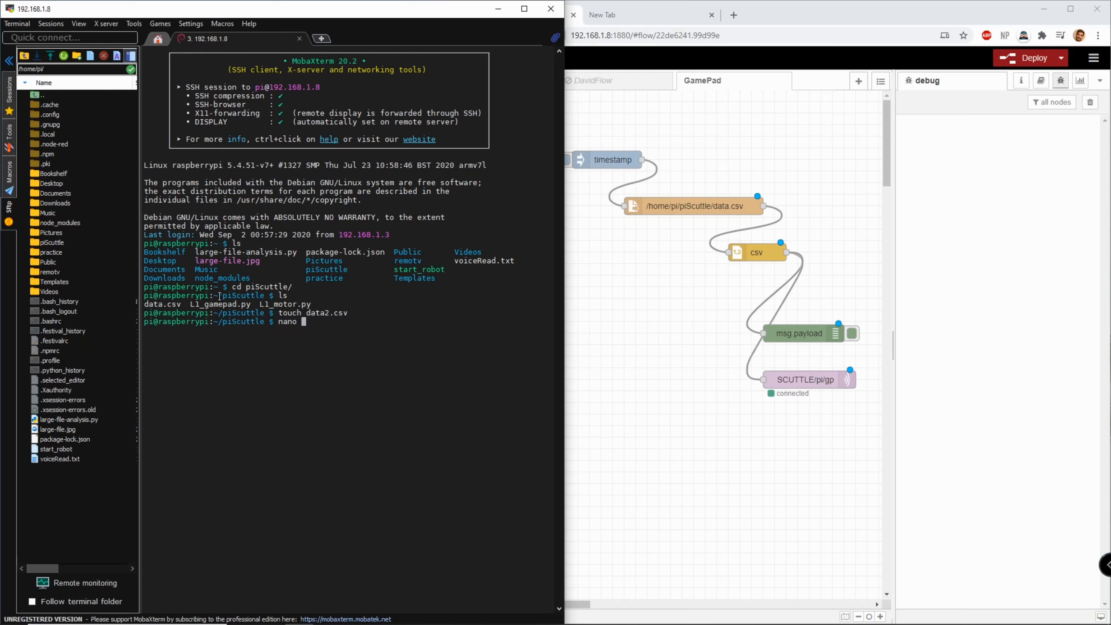
# Edit data2.csv in nano with header field1 field2 and the data row 5.5 5.6.
pyautogui.write('data2.csv')
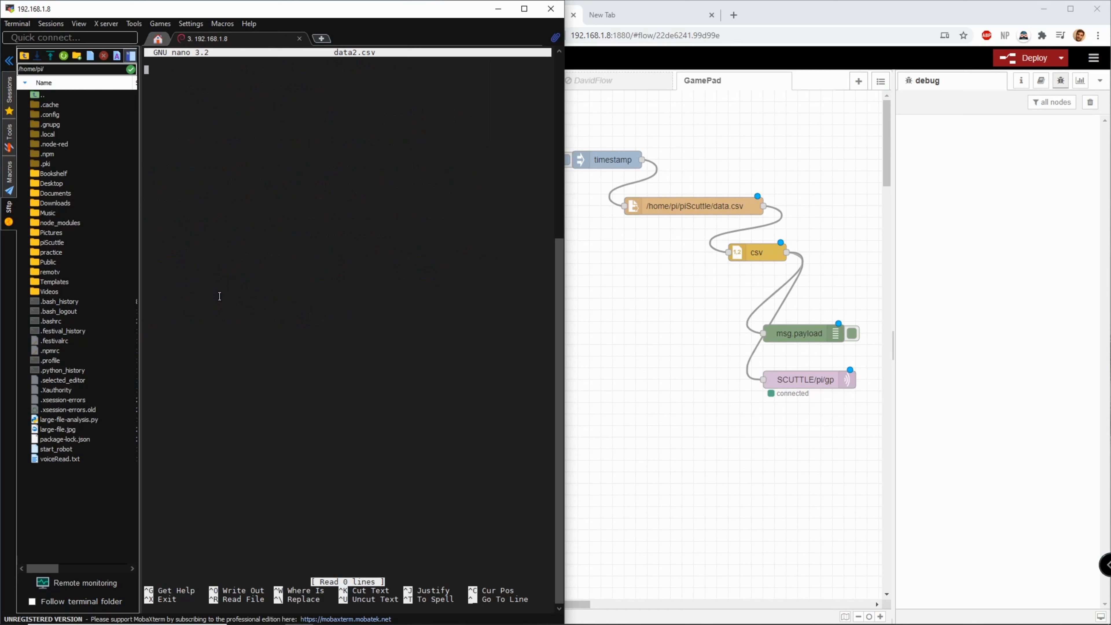
pyautogui.write('field1')
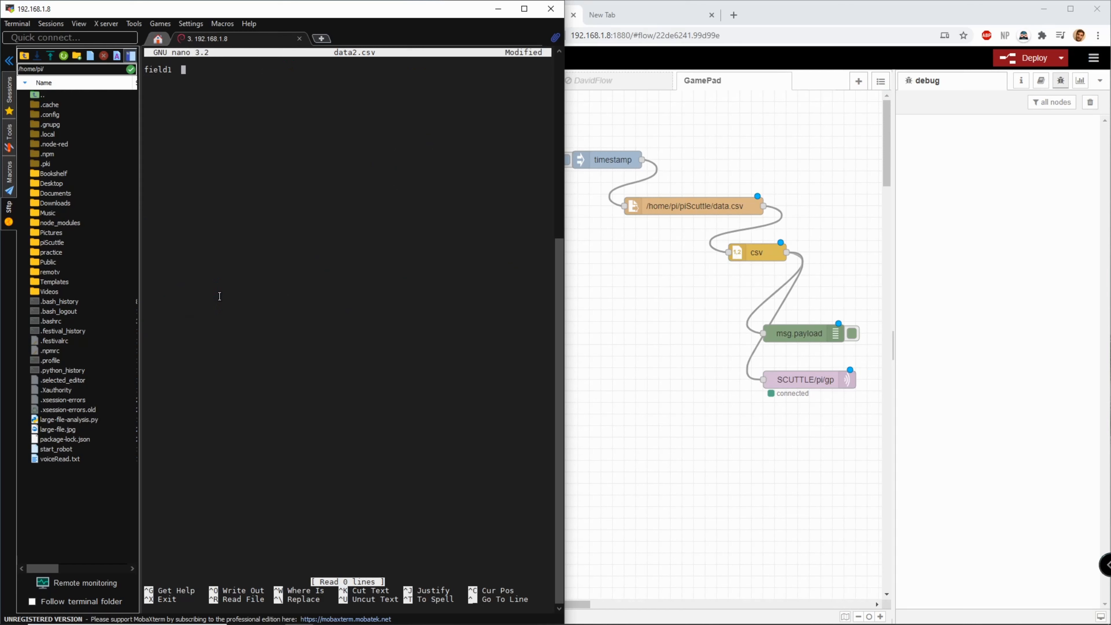
pyautogui.write('field2')
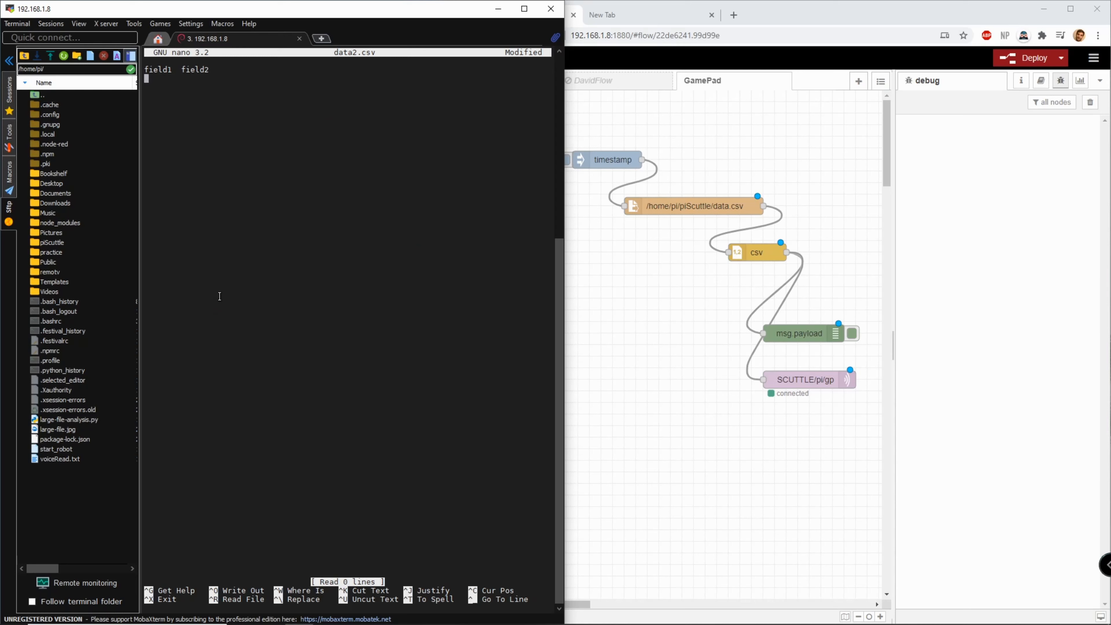
pyautogui.write('5.5')
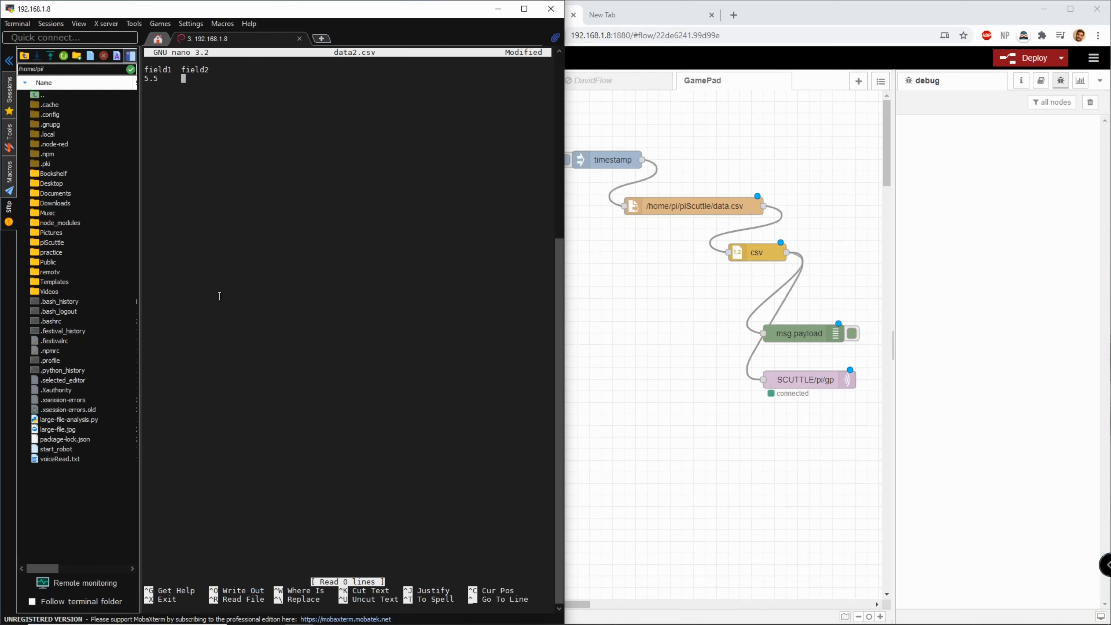
pyautogui.write('5.6')
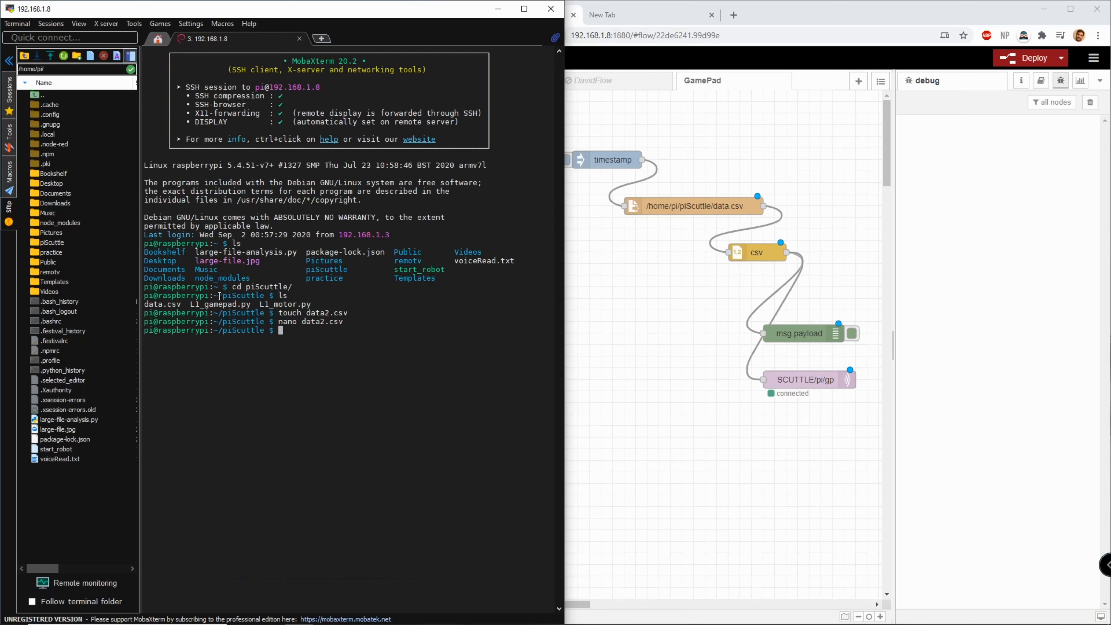
pyautogui.moveTo(202, 388)
pyautogui.write('ls')
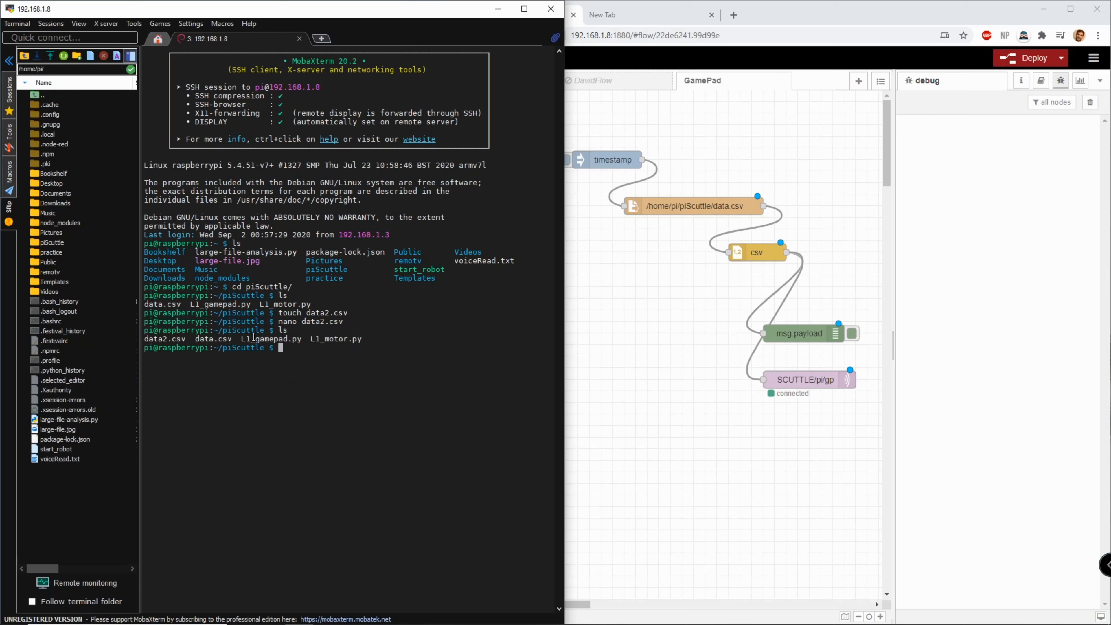
pyautogui.moveTo(459, 326)
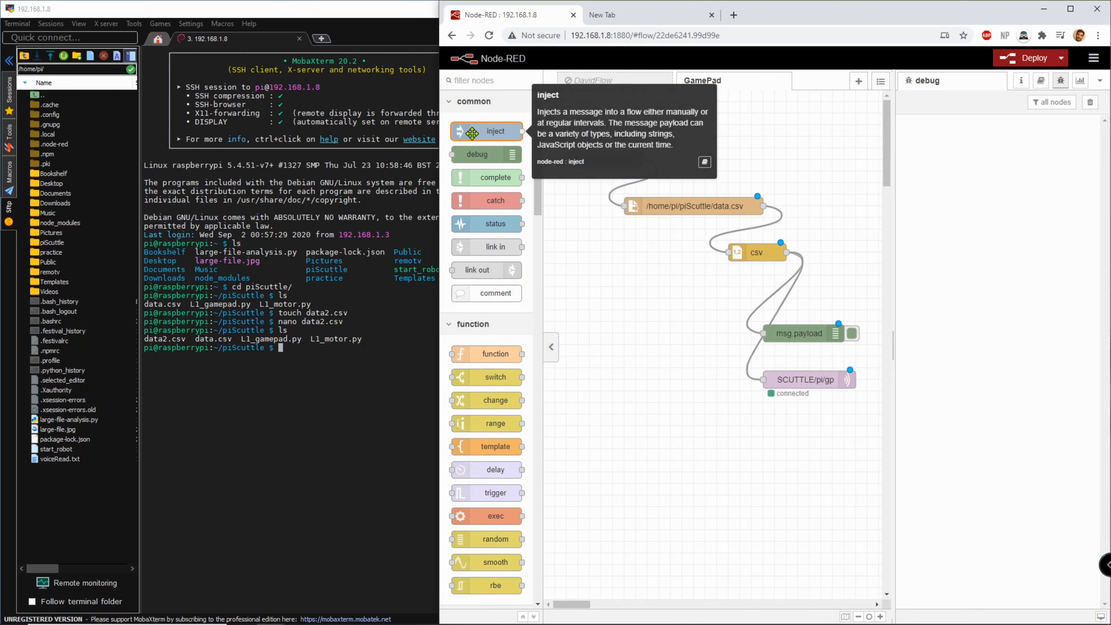
pyautogui.moveTo(487, 131); pyautogui.dragTo(611, 160)
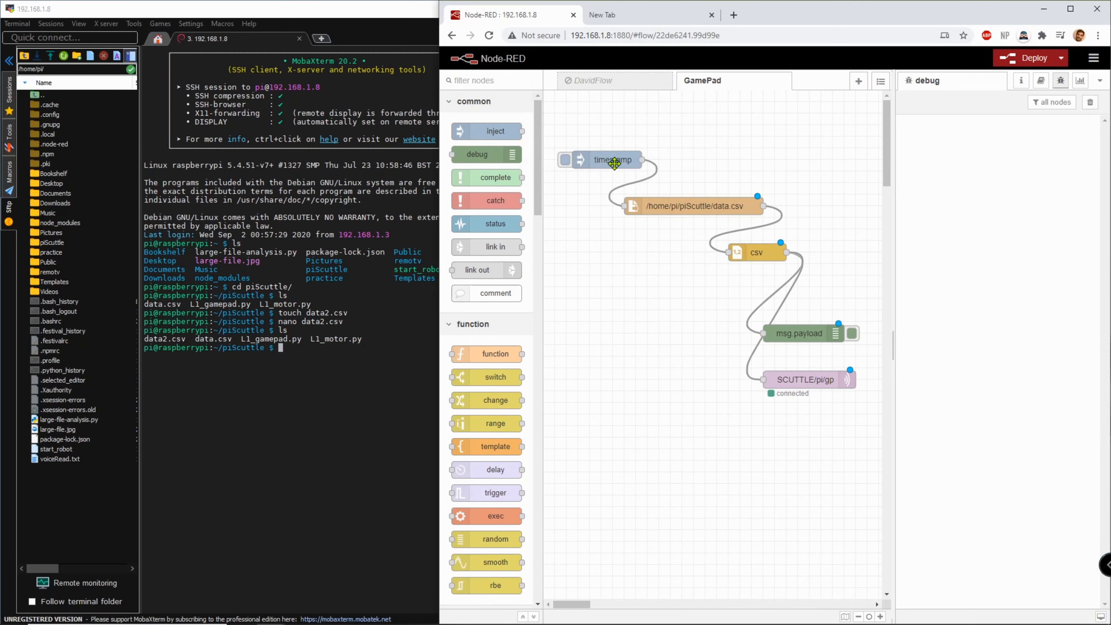
pyautogui.moveTo(691, 214)
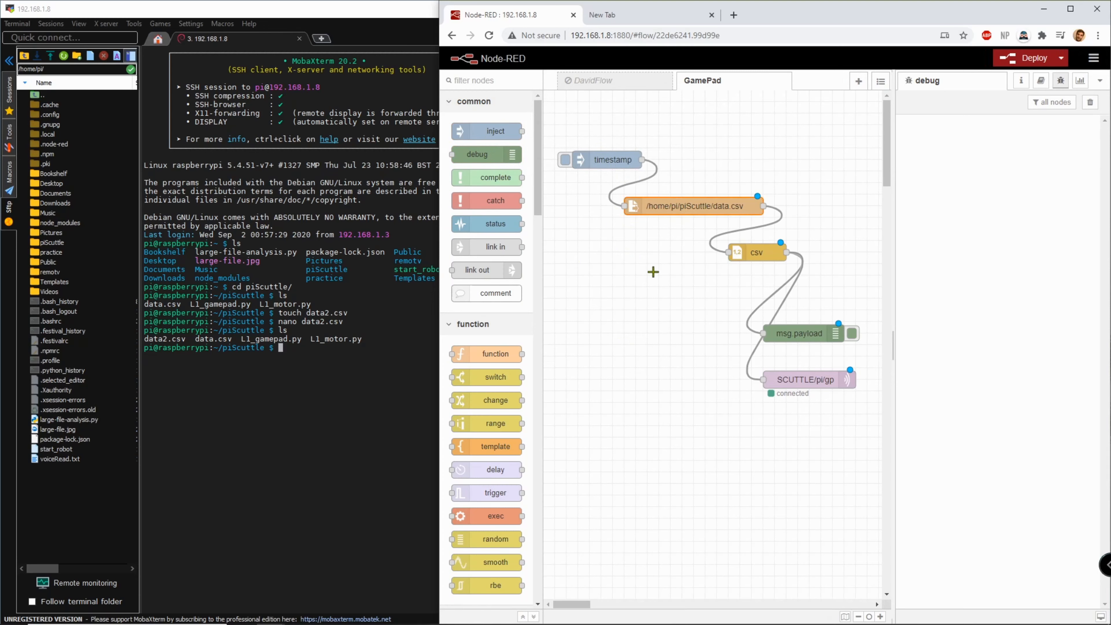
pyautogui.scroll(-3)
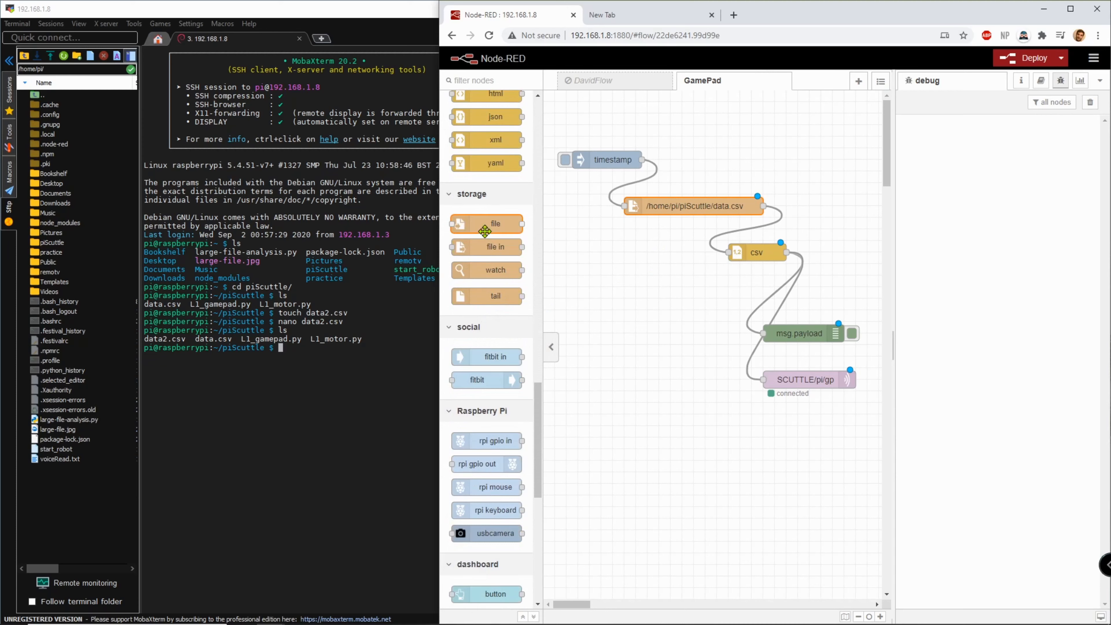
pyautogui.moveTo(487, 224)
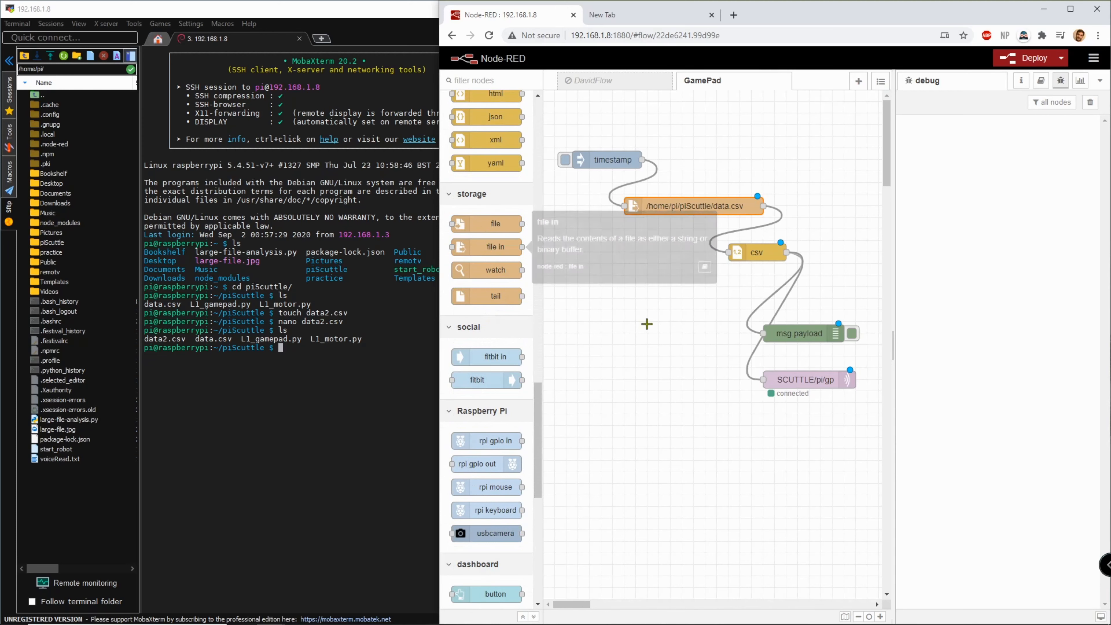
# Point the file-in node at /home/pi/piScuttle/data2.csv and confirm.
pyautogui.doubleClick(691, 205)
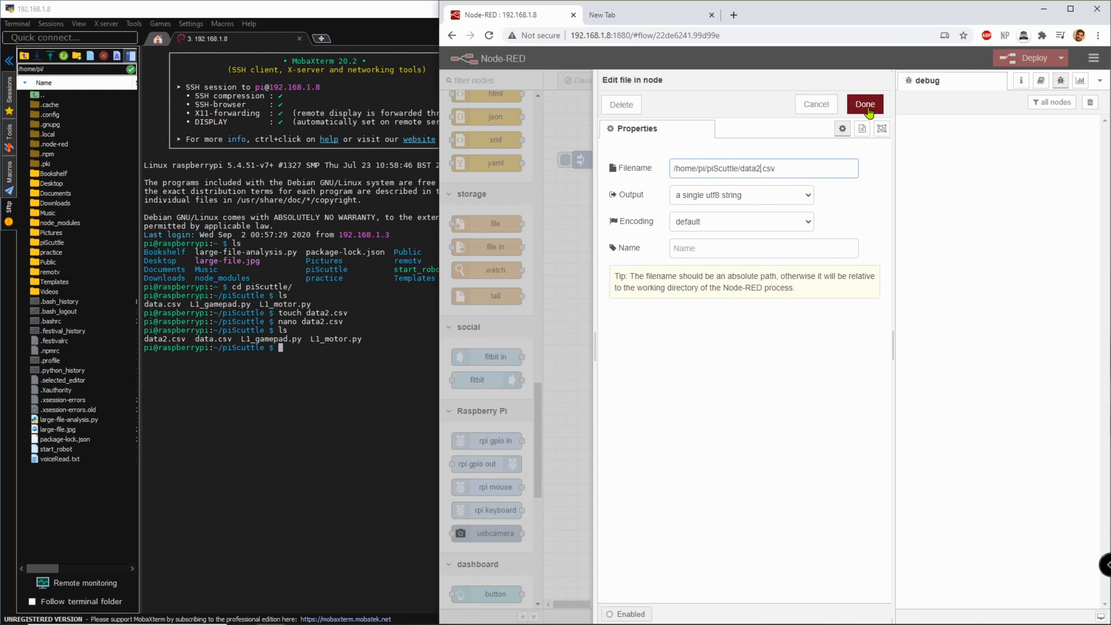
pyautogui.click(864, 104)
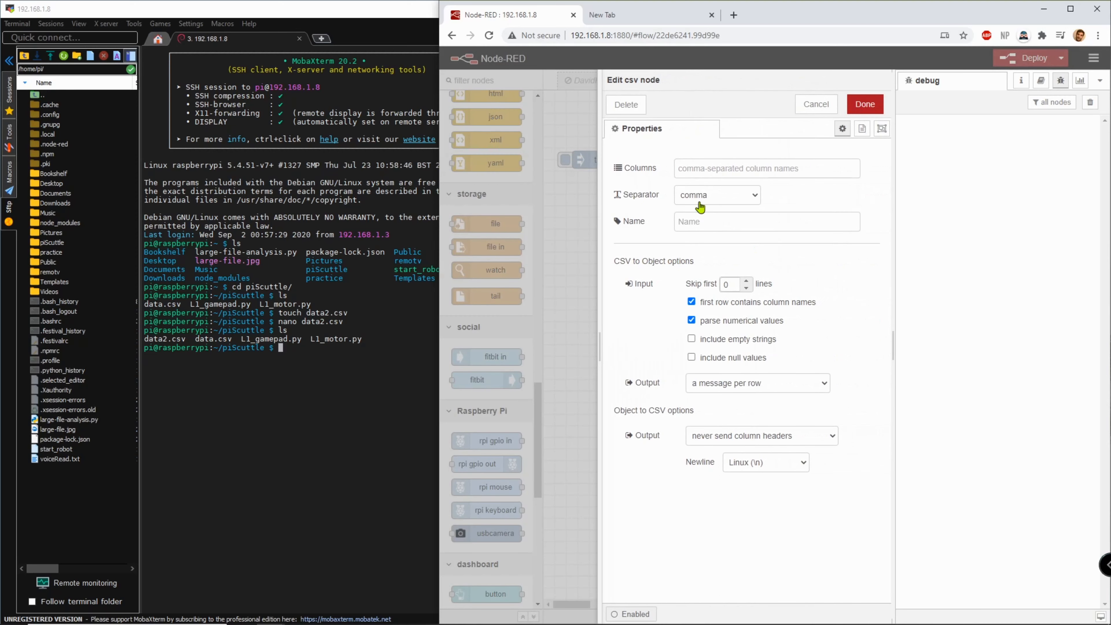
# Set the csv node's column separator to tab.
pyautogui.click(716, 194)
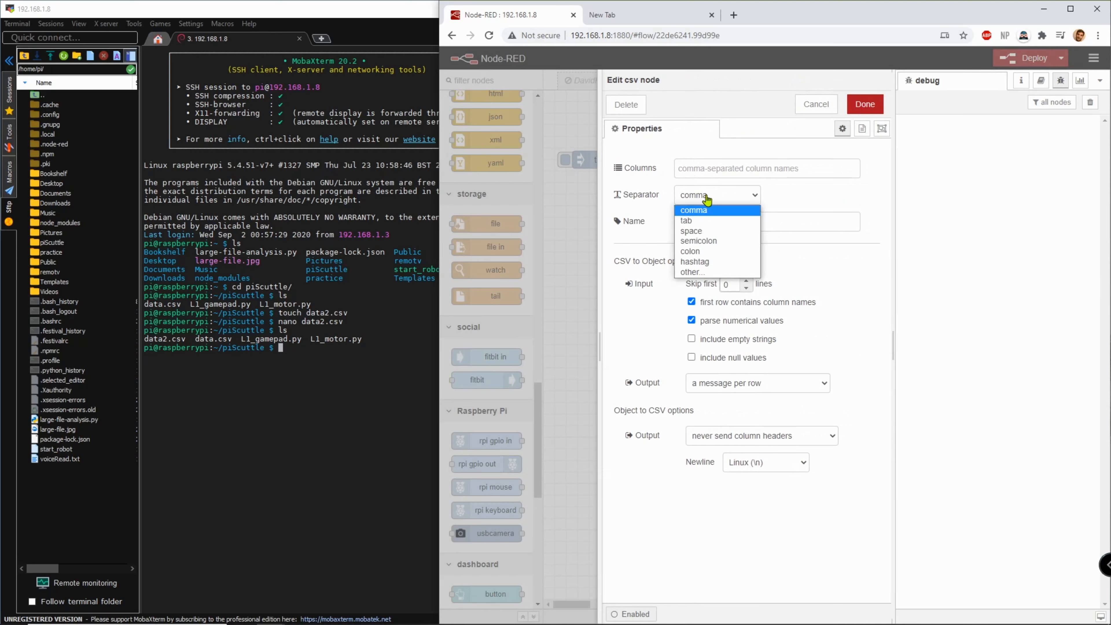
pyautogui.click(687, 220)
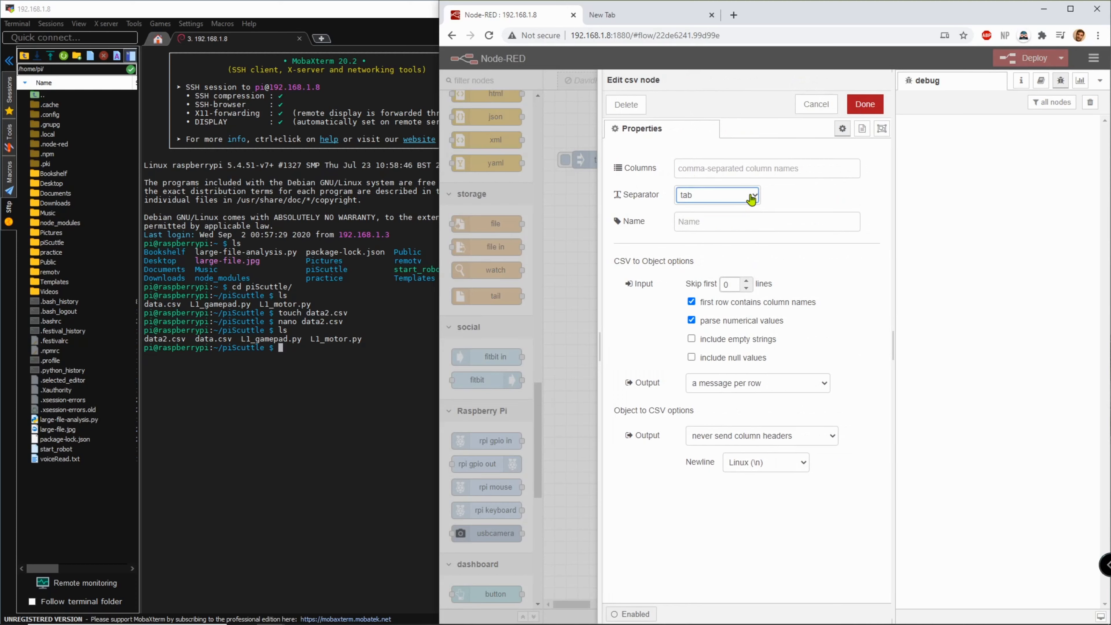
pyautogui.moveTo(667, 376)
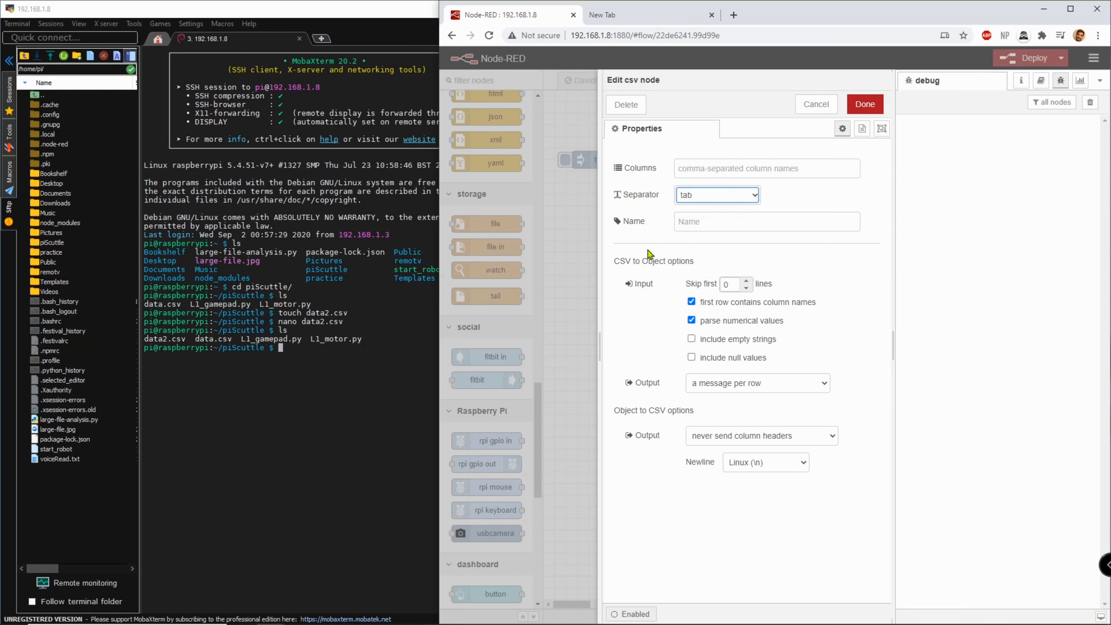
pyautogui.moveTo(656, 268)
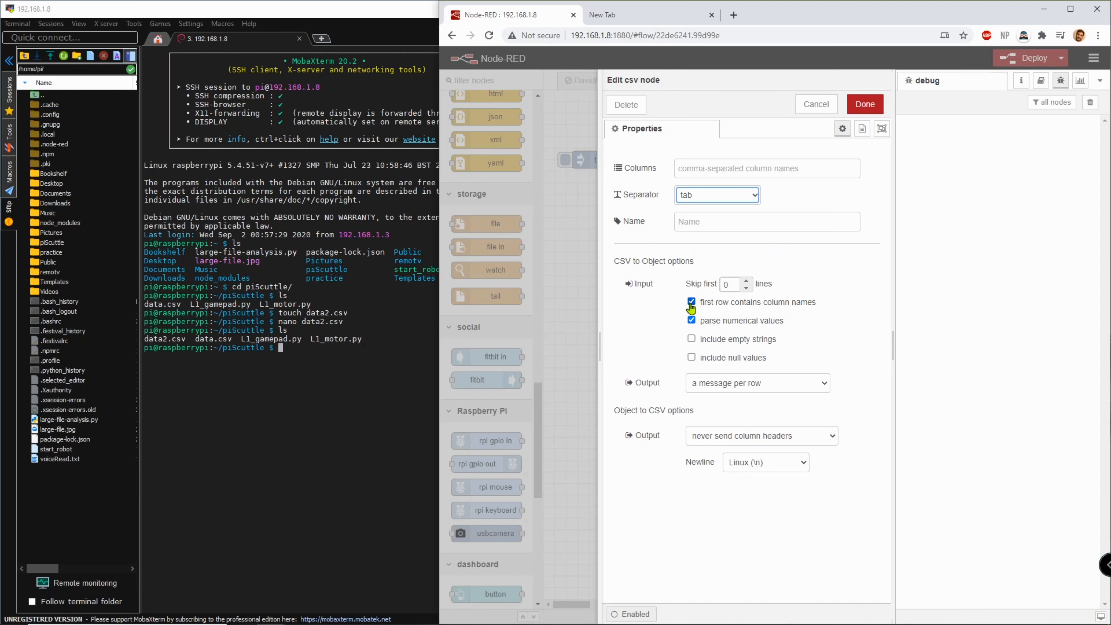
pyautogui.moveTo(755, 306)
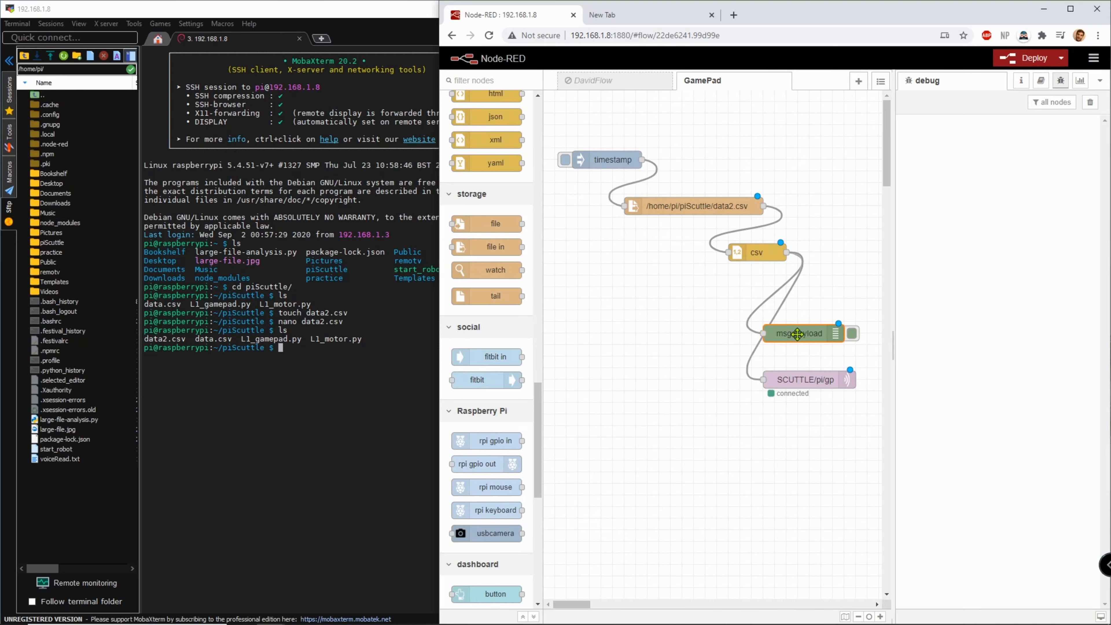
# Add a msg.payload debug node to the canvas fed by the csv node's output.
pyautogui.doubleClick(801, 333)
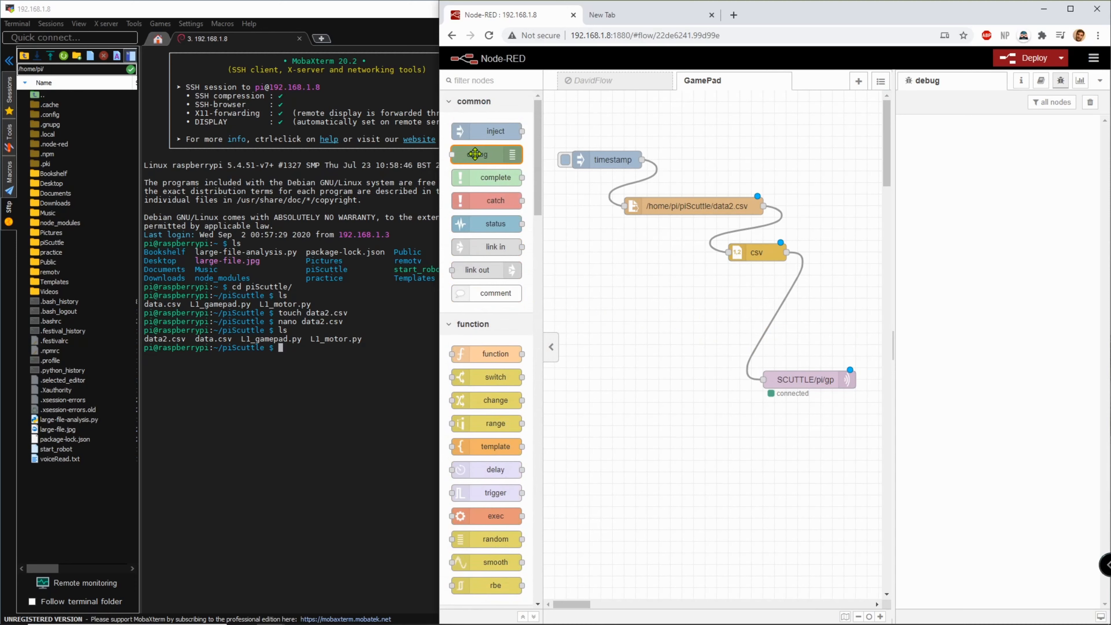
pyautogui.moveTo(487, 154); pyautogui.dragTo(804, 310)
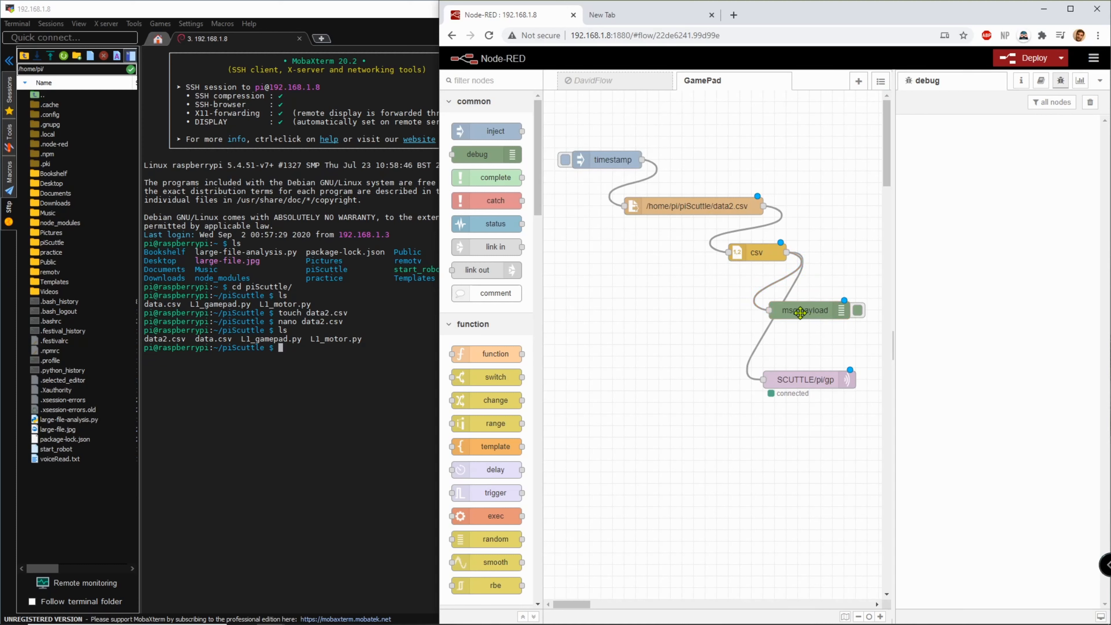
pyautogui.moveTo(795, 381)
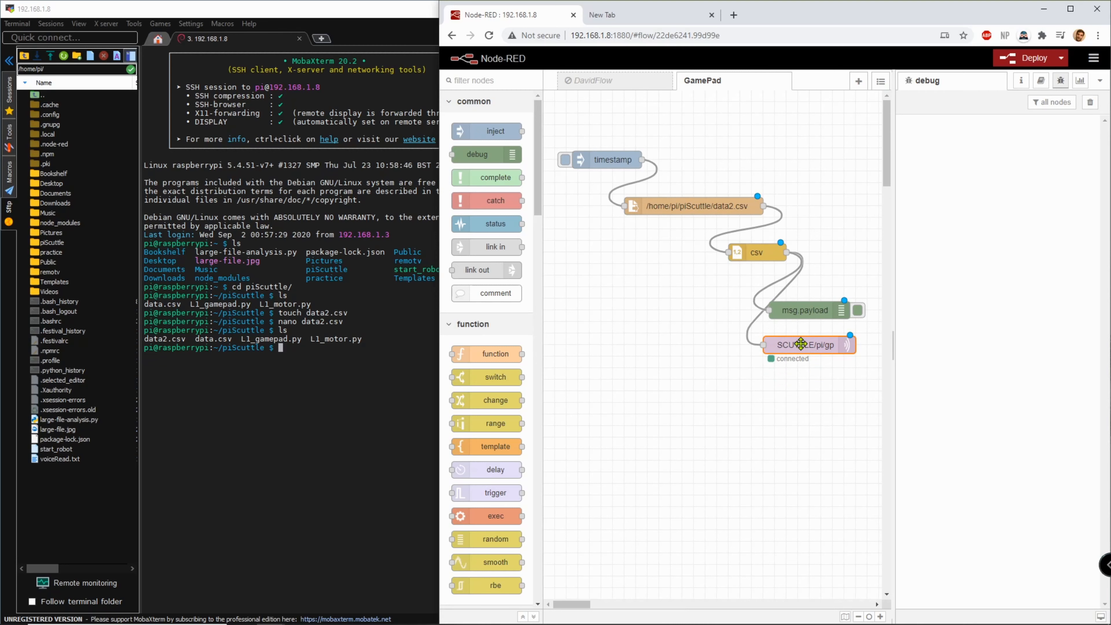
pyautogui.moveTo(808, 345)
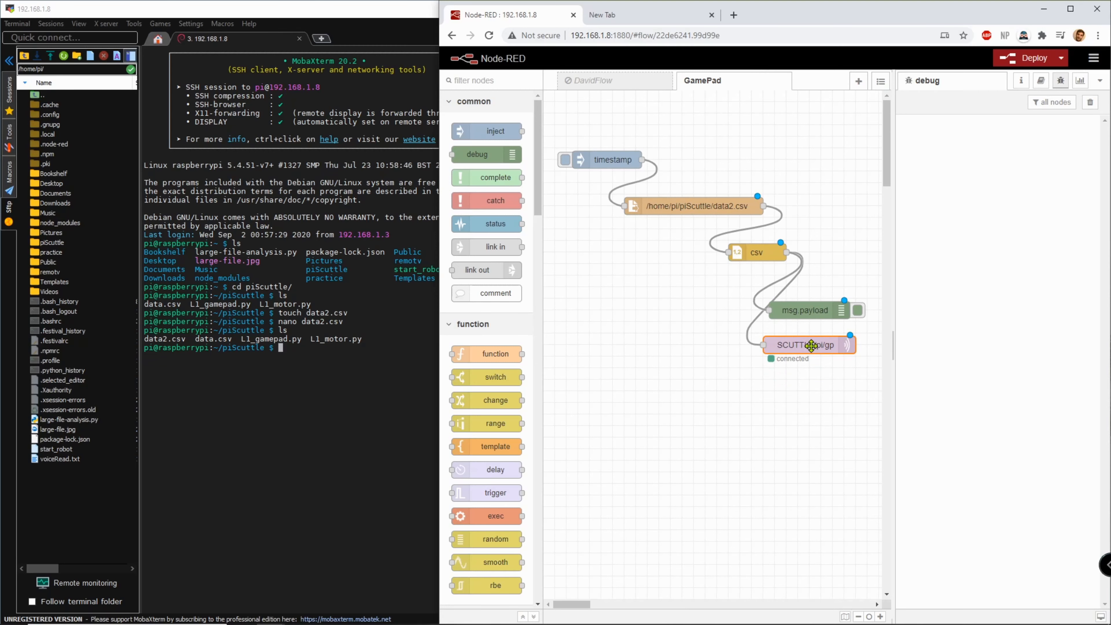
# Change the mqtt out node's topic to SCUTTLE/pi/gp2 and confirm.
pyautogui.doubleClick(808, 345)
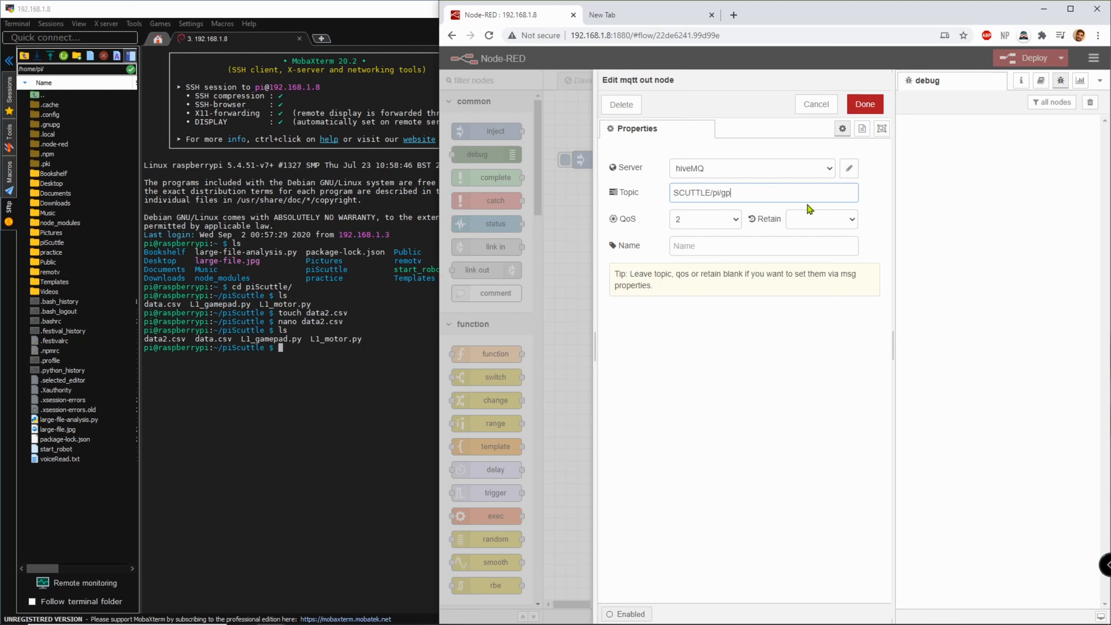
pyautogui.write('2')
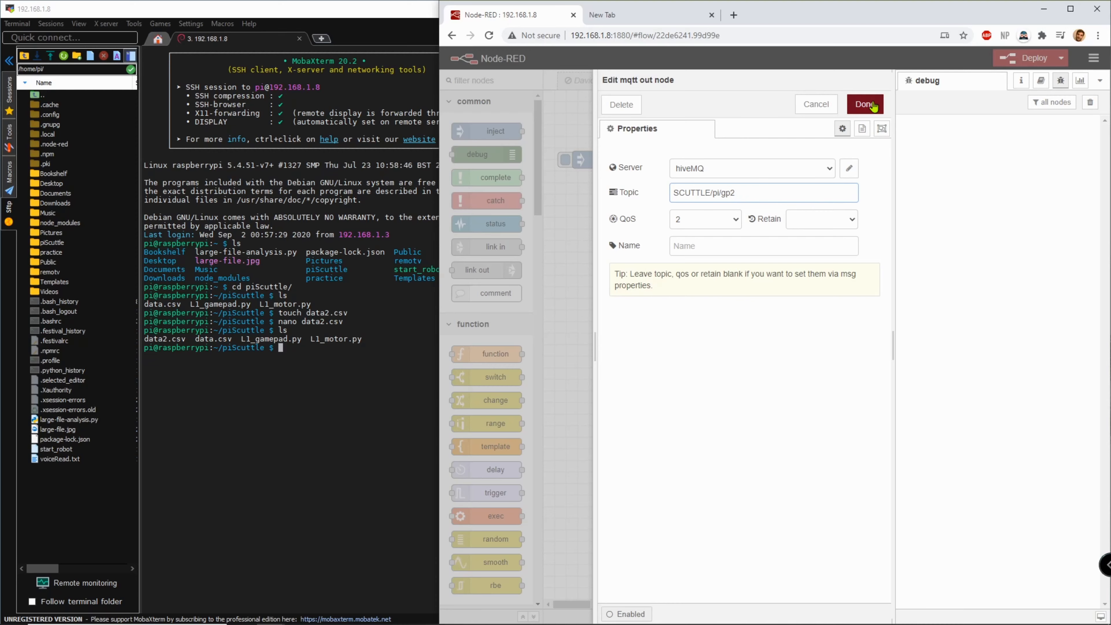
pyautogui.click(864, 104)
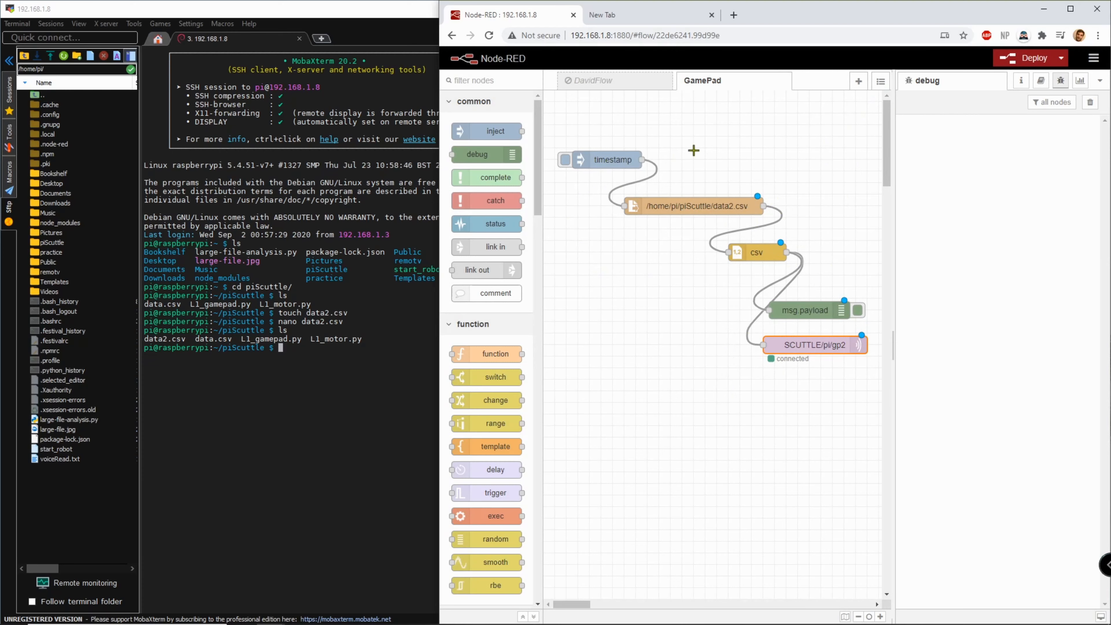
# Deploy the flow and trigger the inject so the debug pane shows field1 5.5, field2 5.6.
pyautogui.click(1029, 57)
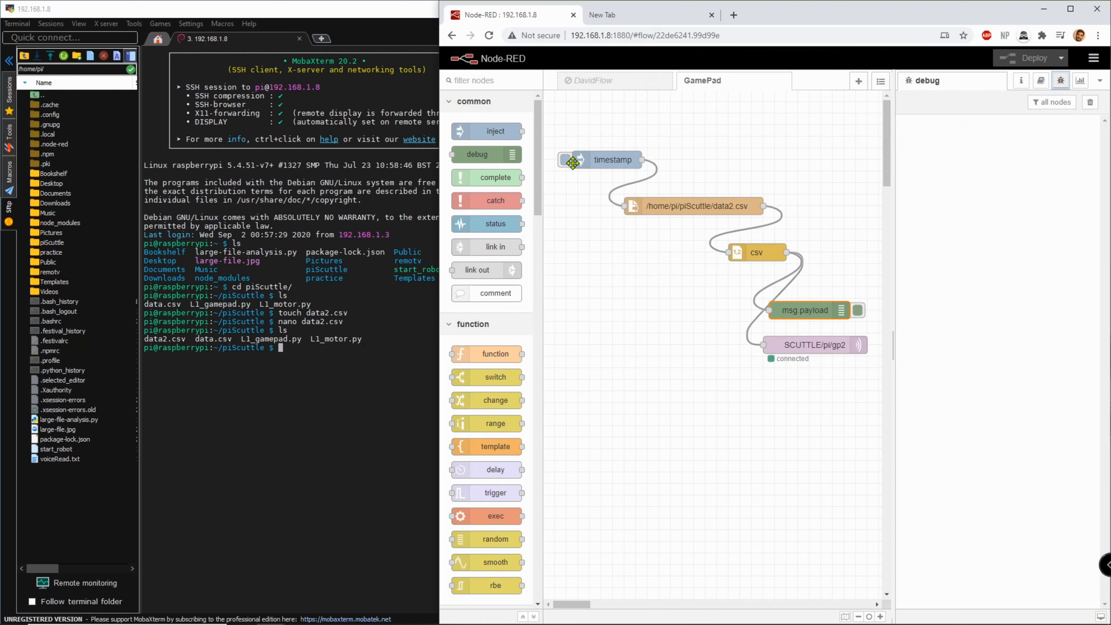
pyautogui.click(566, 160)
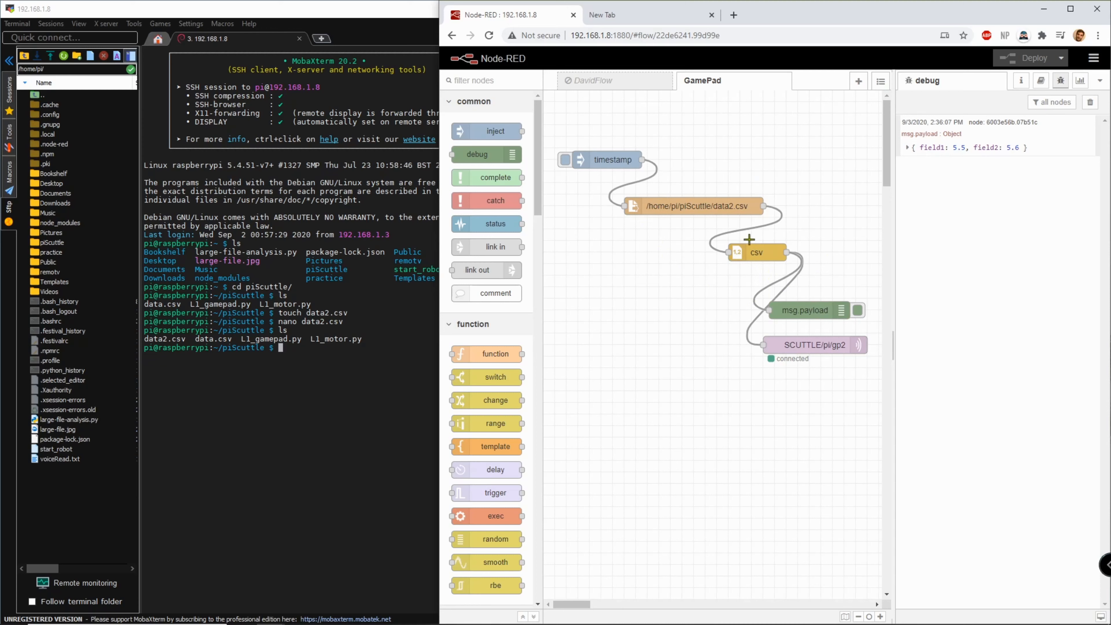
pyautogui.moveTo(288, 351)
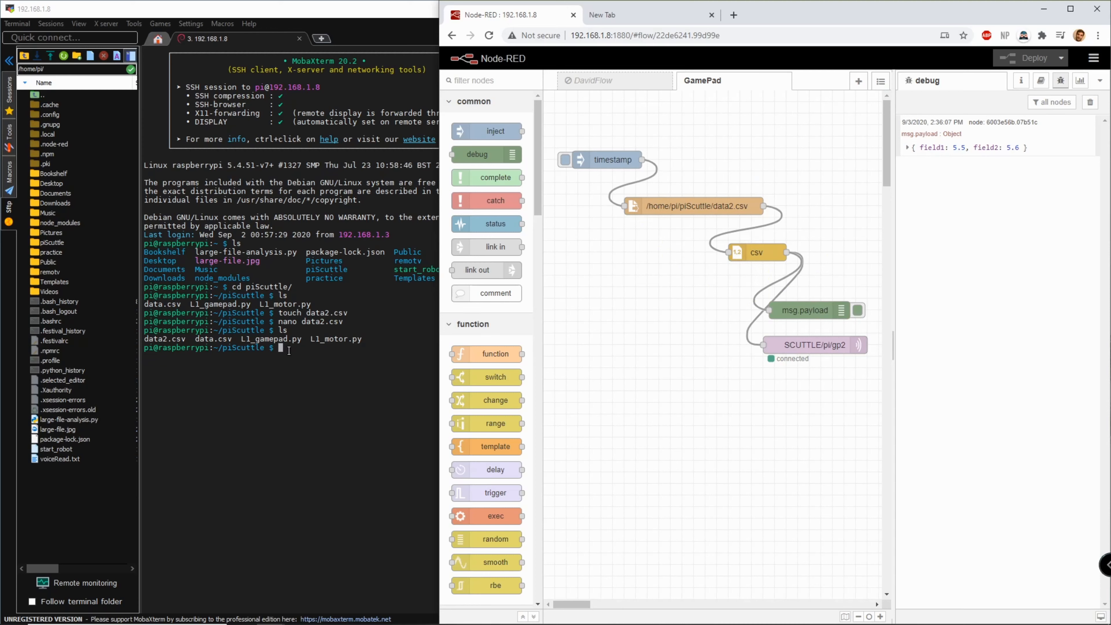
pyautogui.moveTo(670, 369)
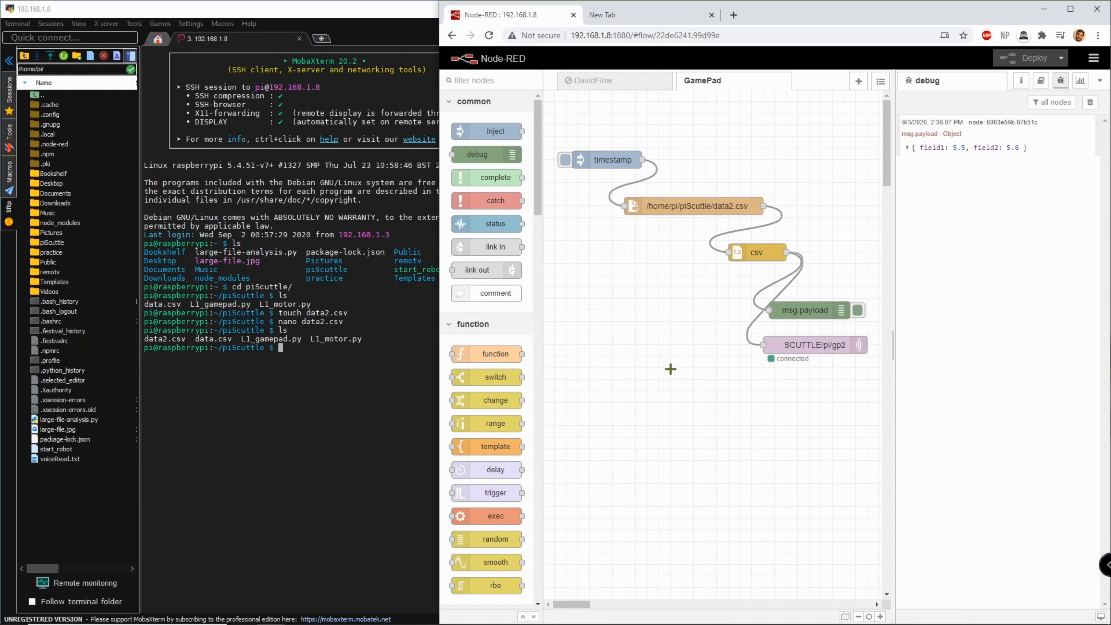
pyautogui.moveTo(715, 390)
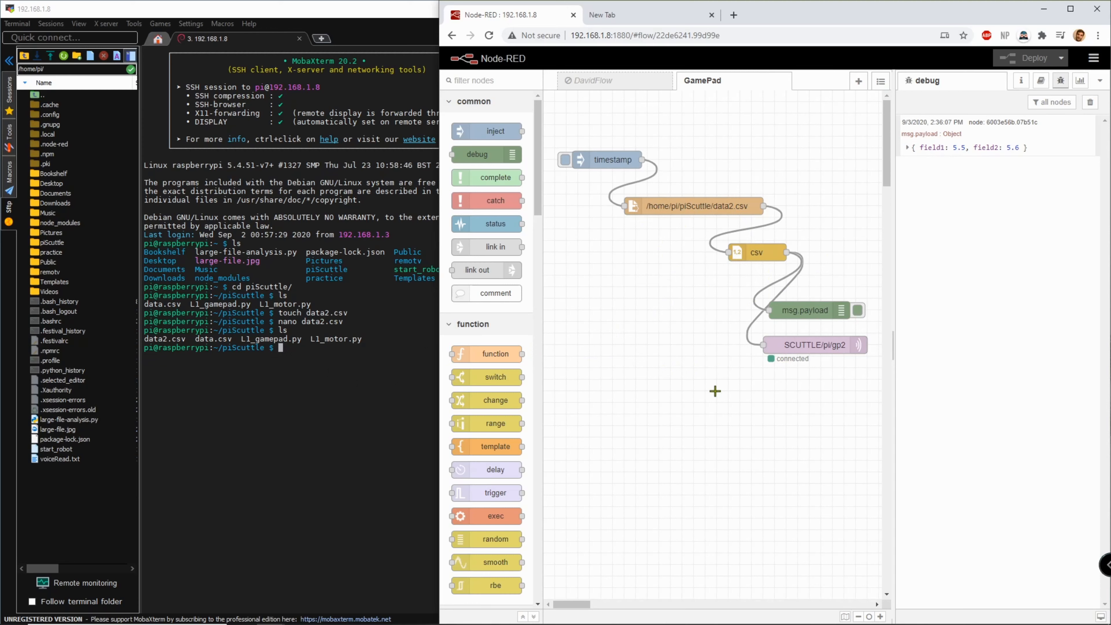
pyautogui.moveTo(657, 334)
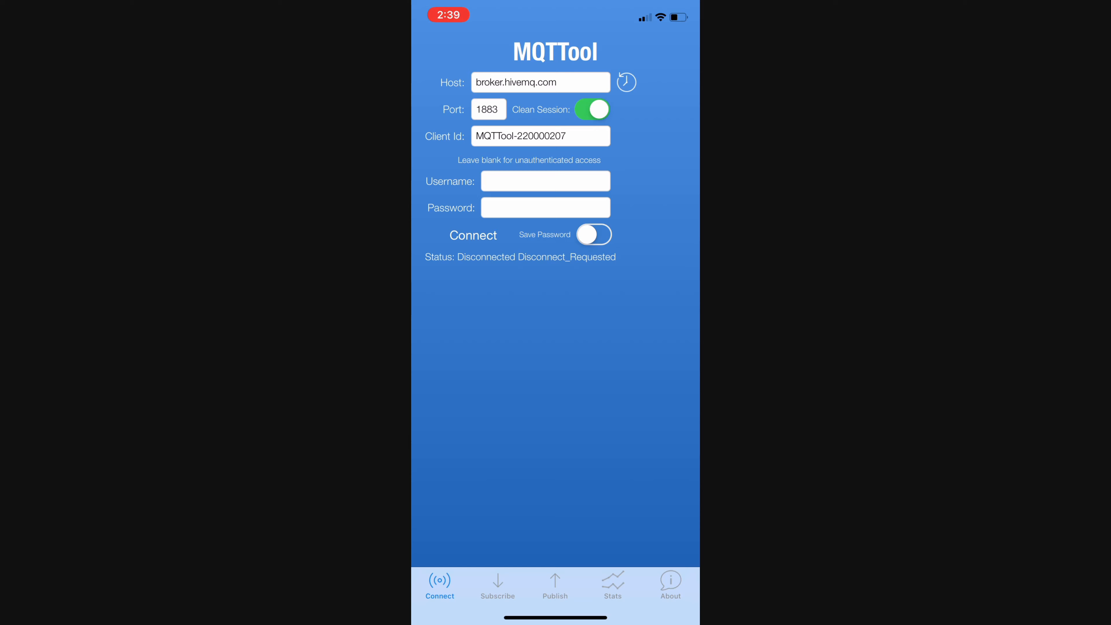
# Connect MQTTool to the HiveMQ broker and subscribe to the SCUTTLE/pi/gp2 topic.
pyautogui.click(540, 136)
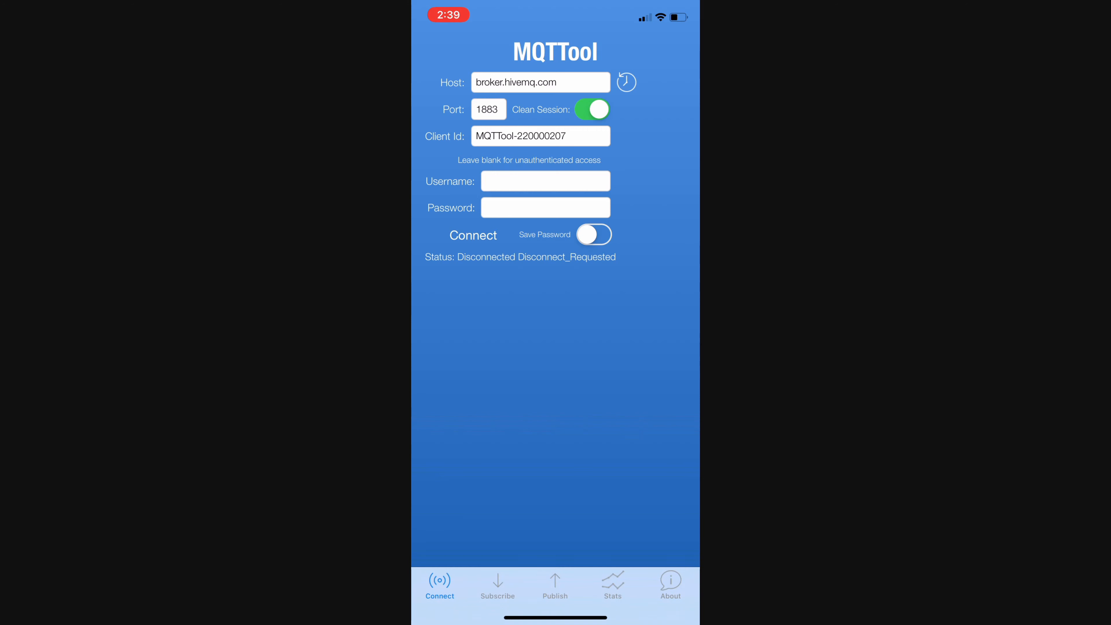
pyautogui.click(474, 236)
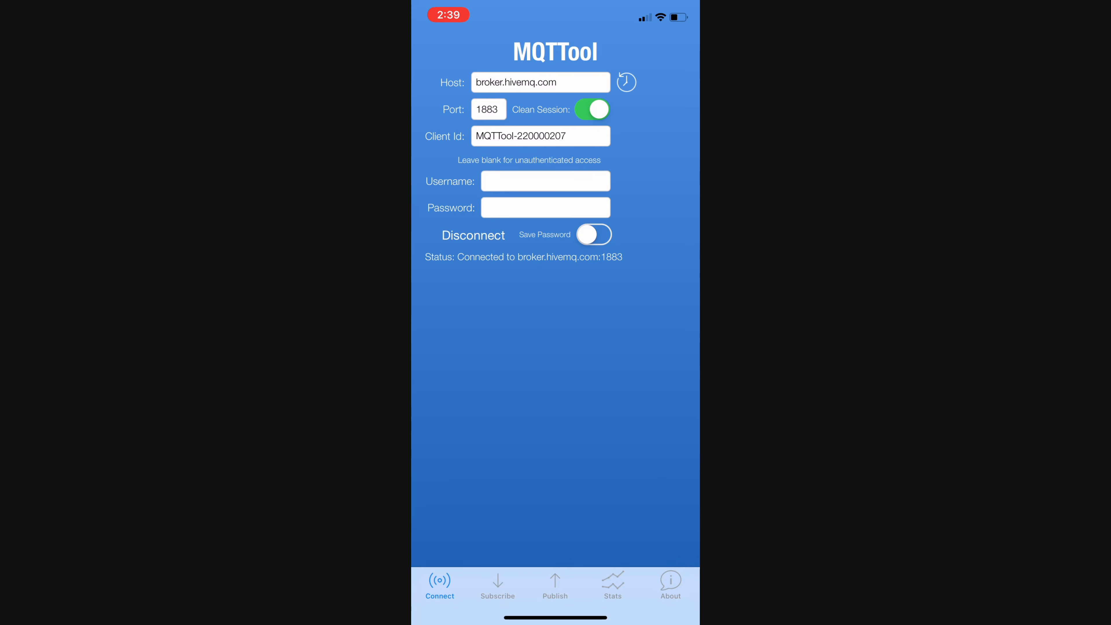
pyautogui.click(497, 584)
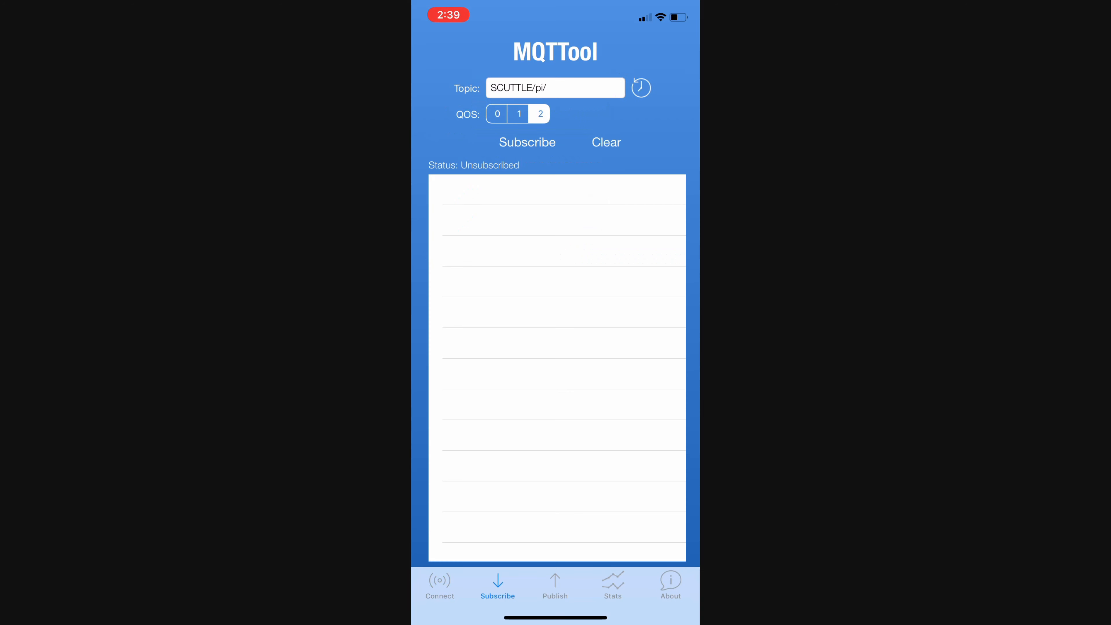
pyautogui.click(555, 88)
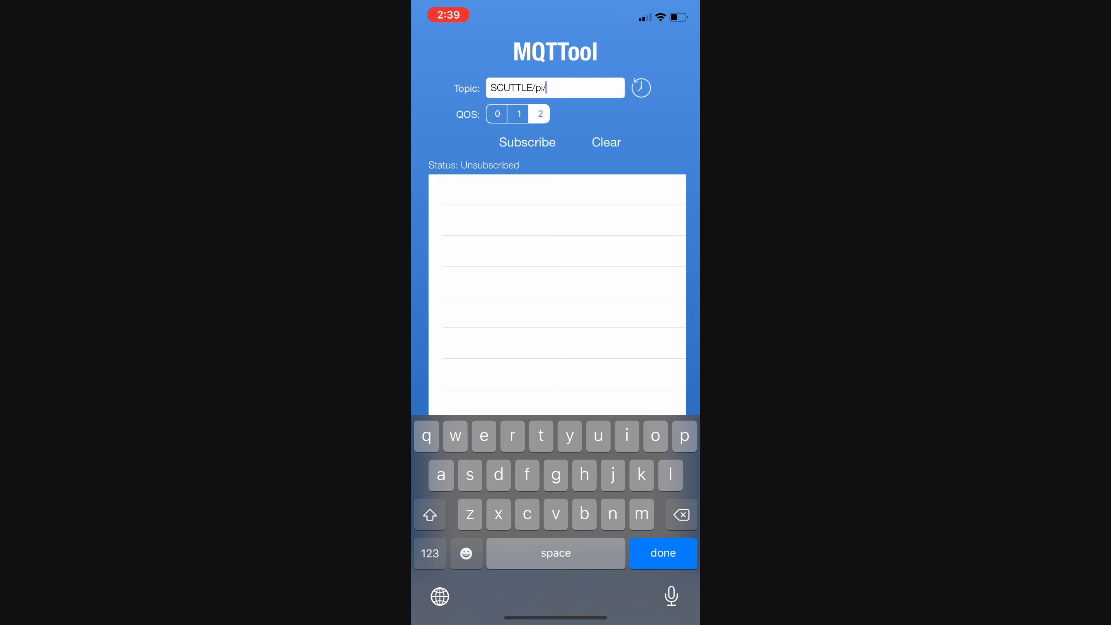
pyautogui.write('p')
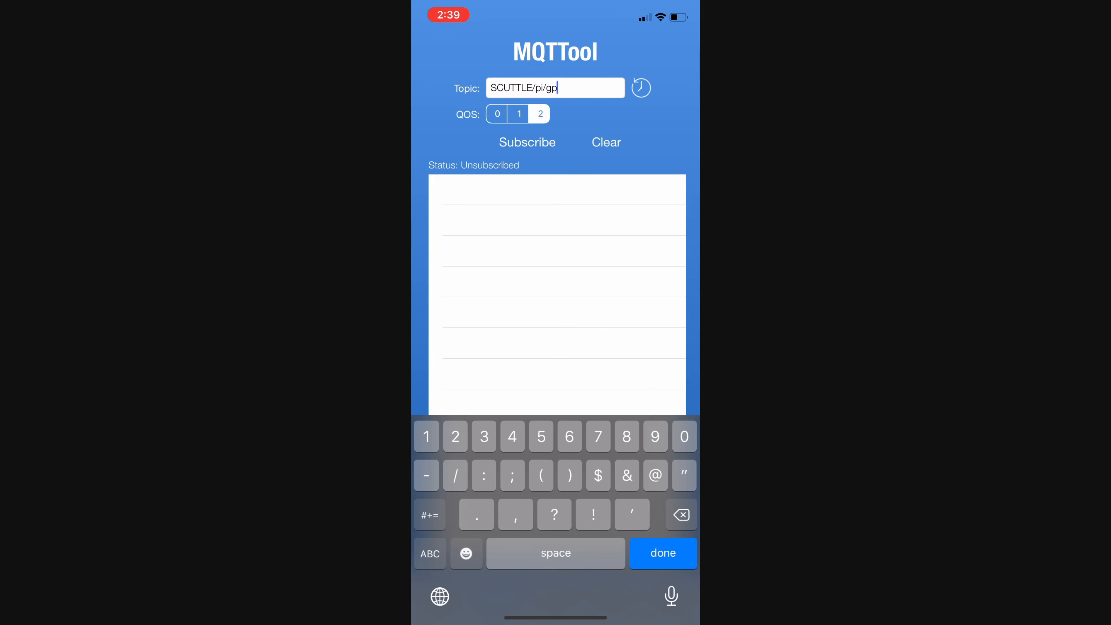
pyautogui.write('2')
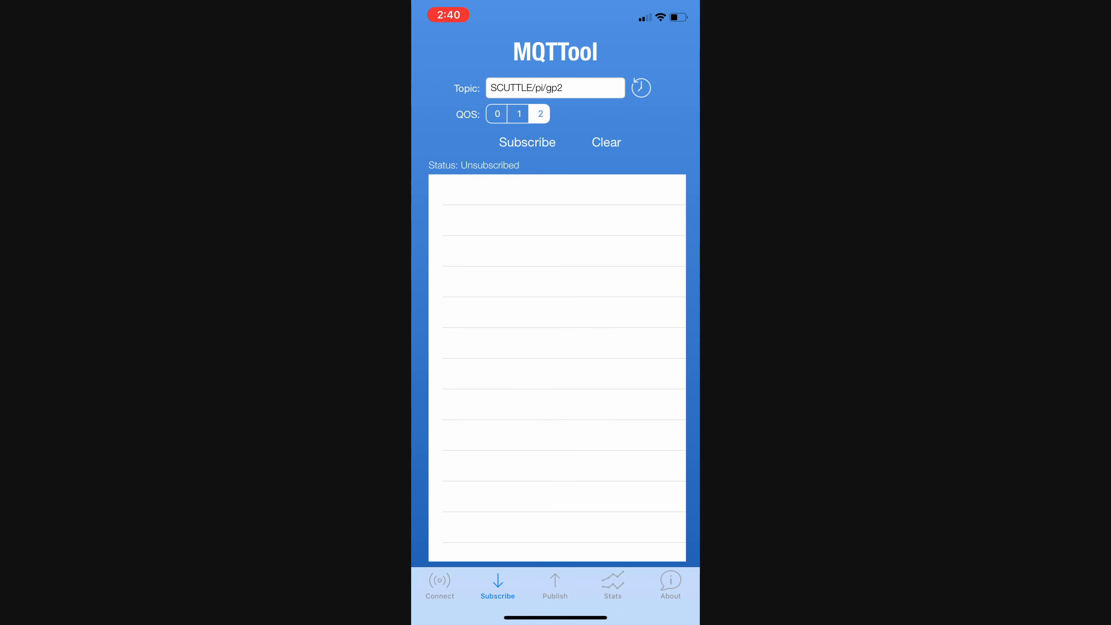
pyautogui.click(527, 142)
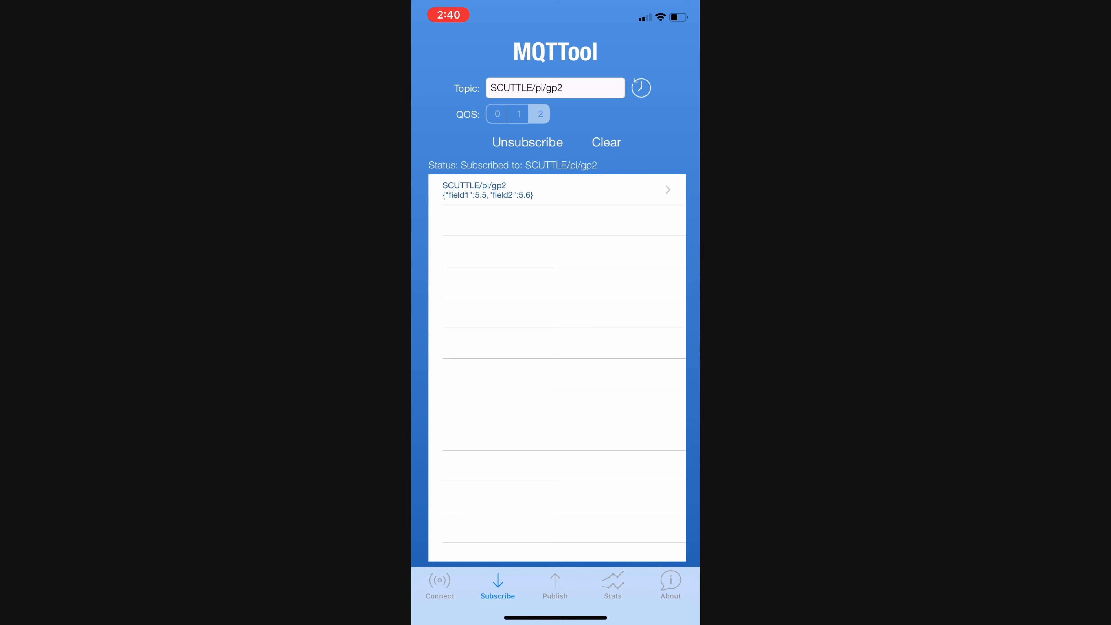
# Inspect the received SCUTTLE/pi/gp2 message with field1 5.5 and field2 5.6, then dismiss it.
pyautogui.click(560, 190)
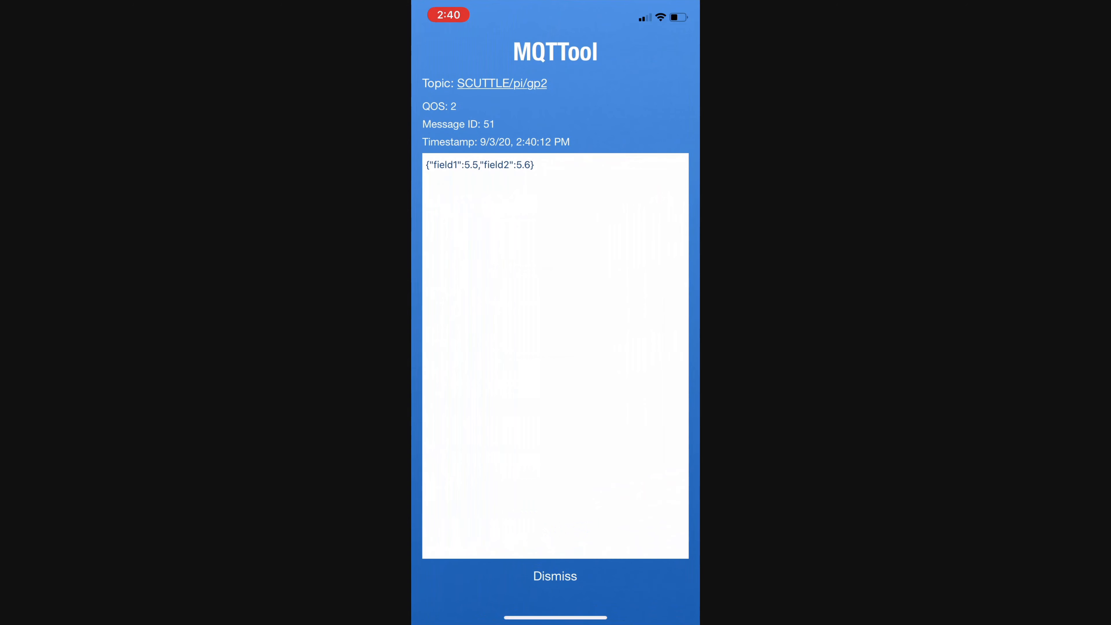
pyautogui.click(554, 575)
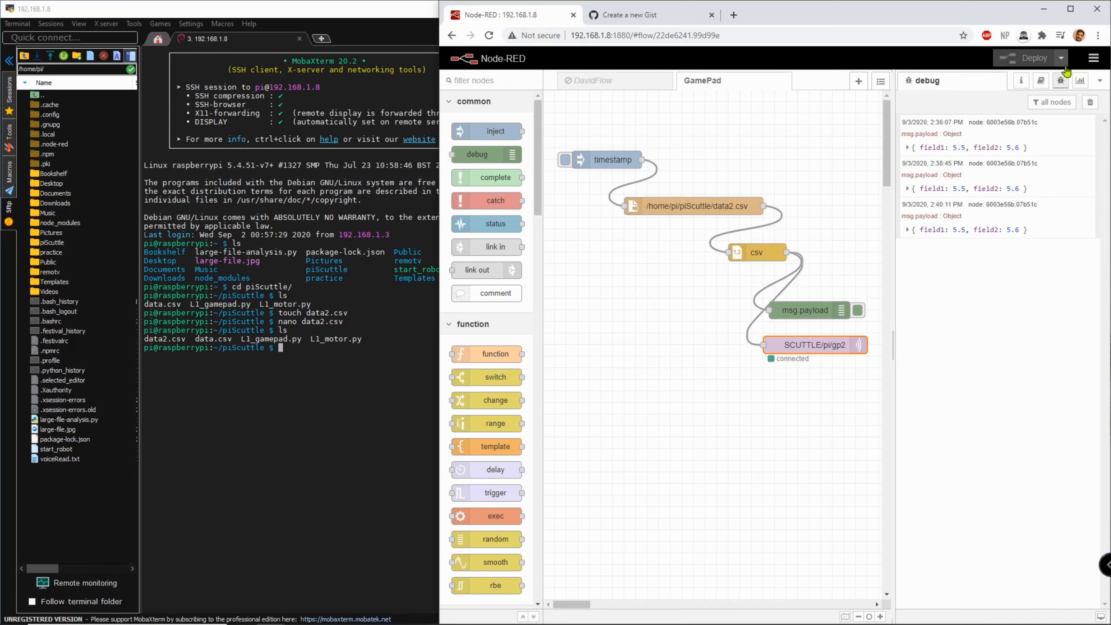
# Export the whole current GamePad flow as JSON to the clipboard and switch to the new Gist page.
pyautogui.click(1064, 57)
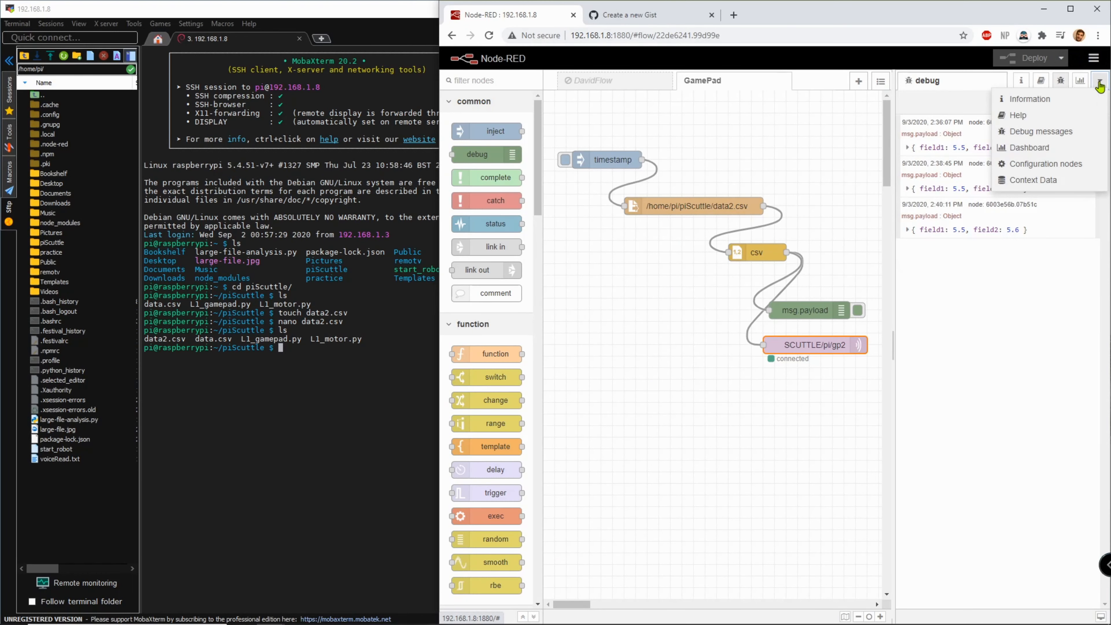
pyautogui.click(1093, 58)
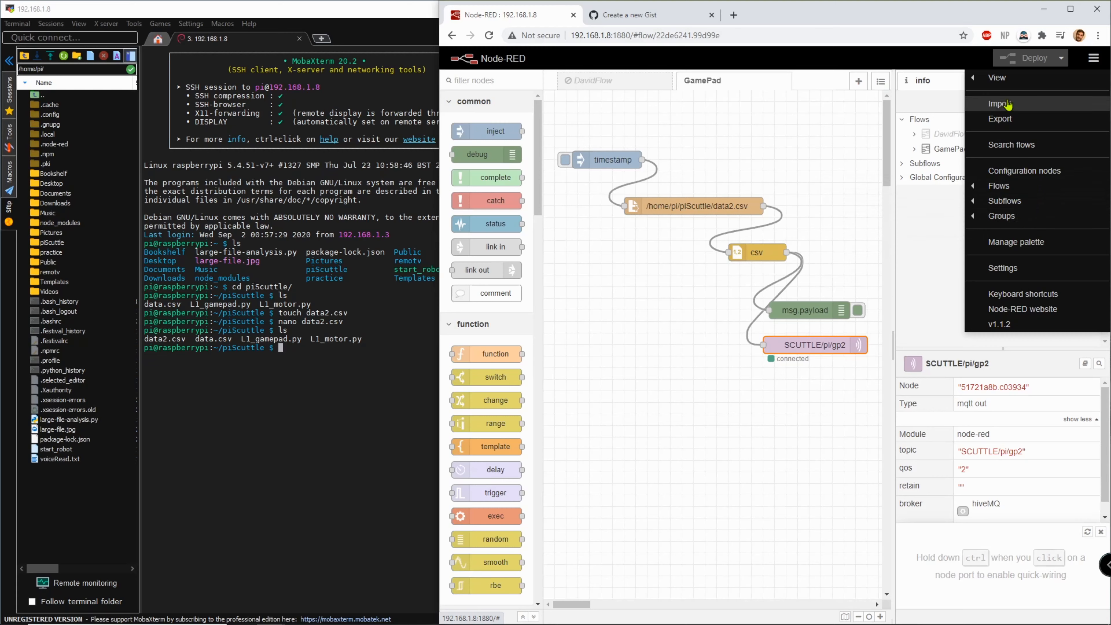
pyautogui.click(1000, 118)
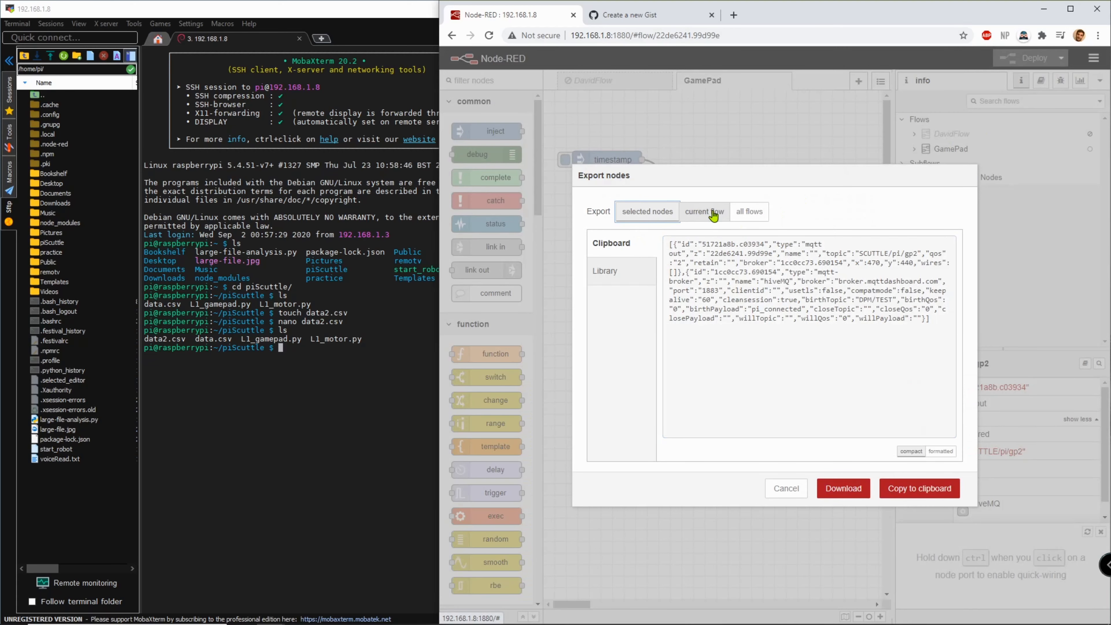
pyautogui.click(704, 212)
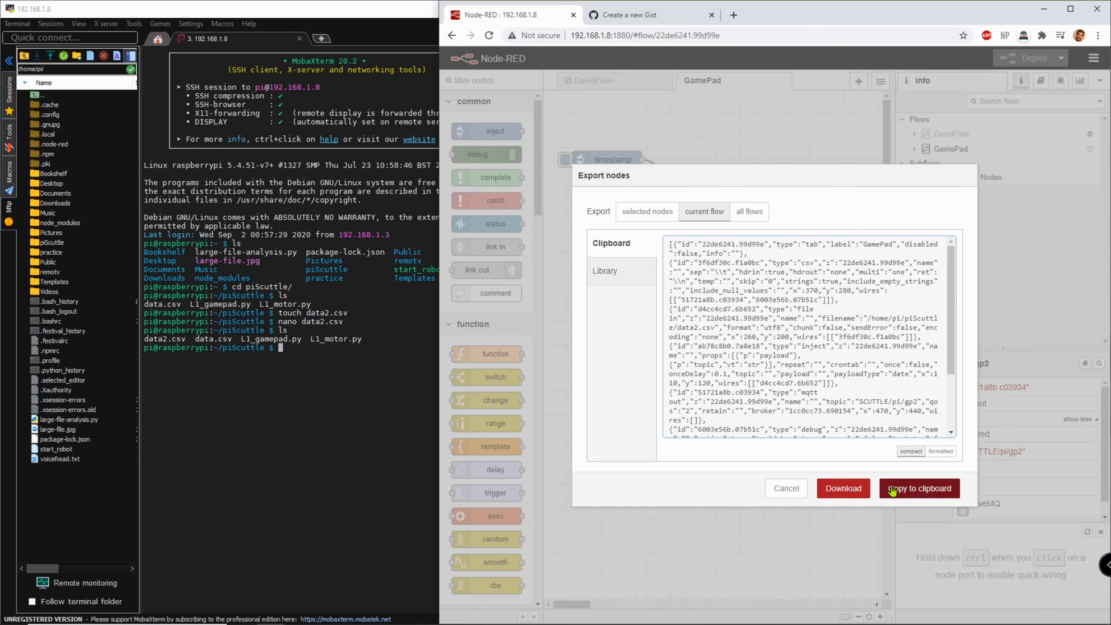
pyautogui.click(919, 489)
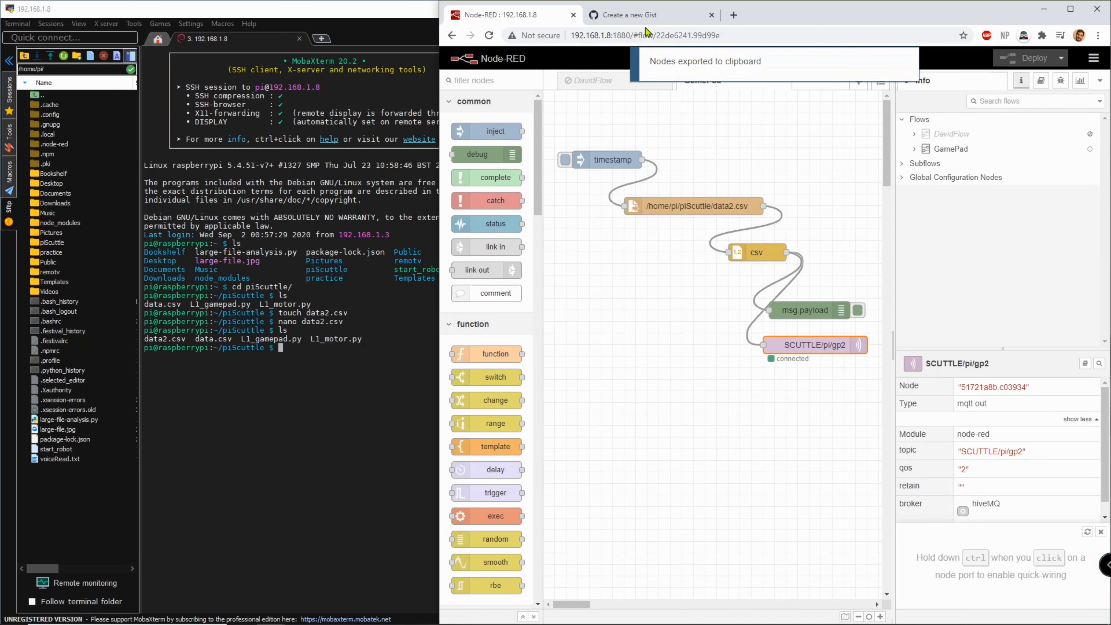
pyautogui.click(628, 15)
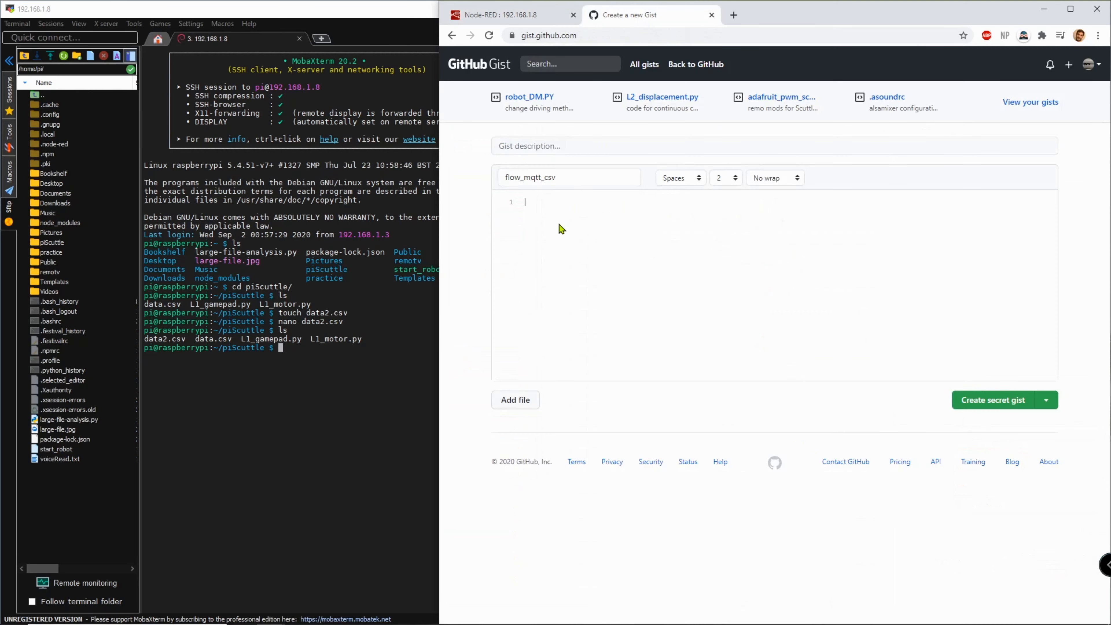
# Paste the flow JSON into the gist file flow_mqtt_csv_1 and show it soft-wrapped.
pyautogui.click(567, 177)
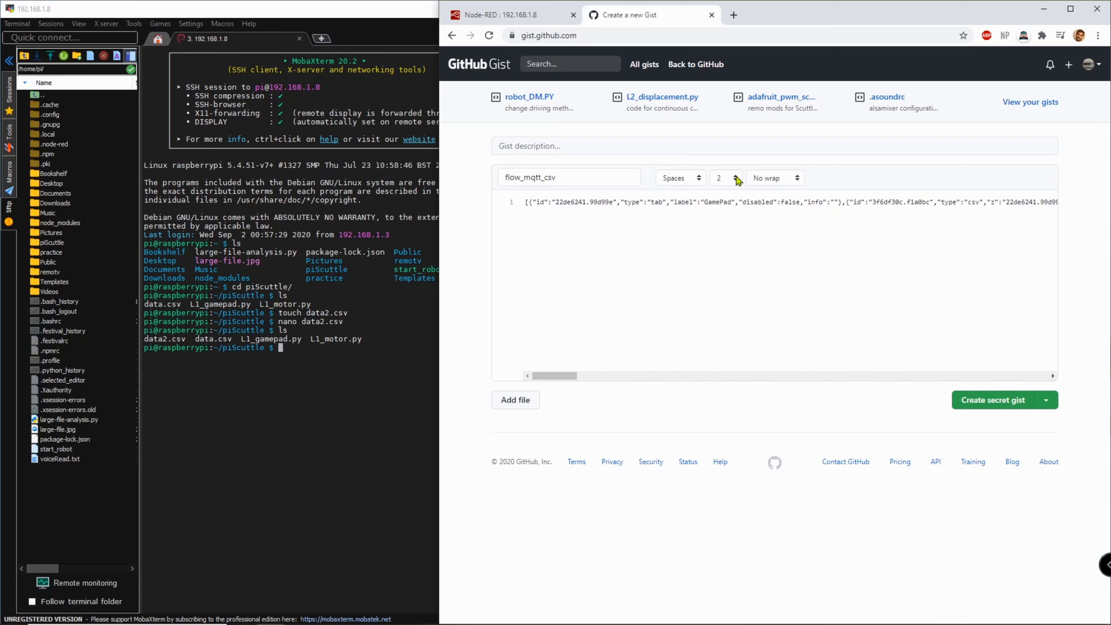
pyautogui.click(774, 178)
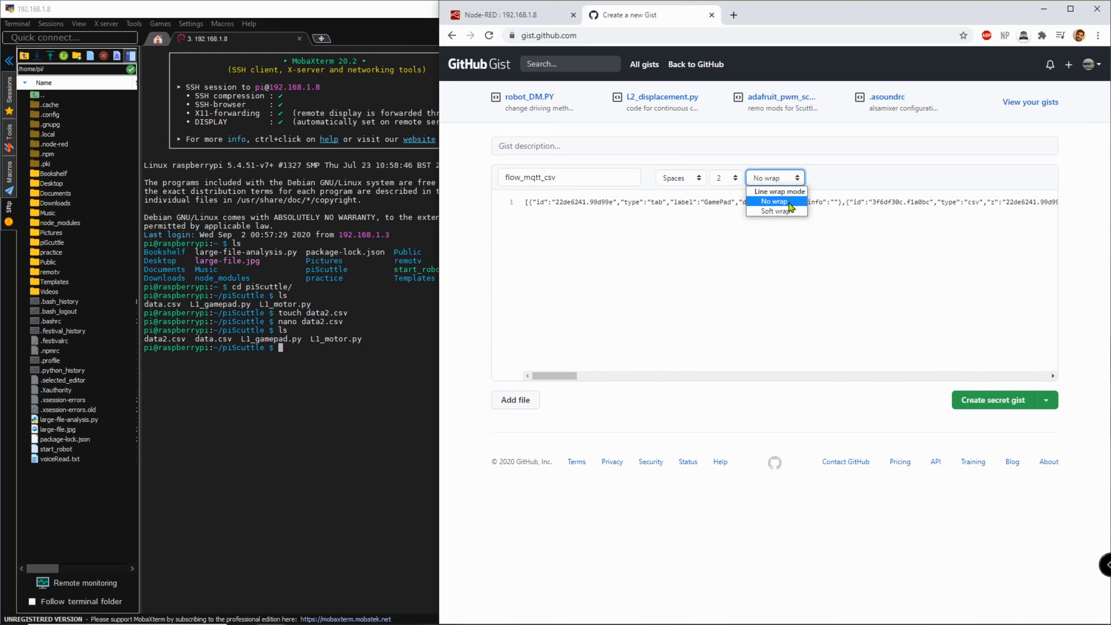
pyautogui.click(771, 211)
pyautogui.write('_1')
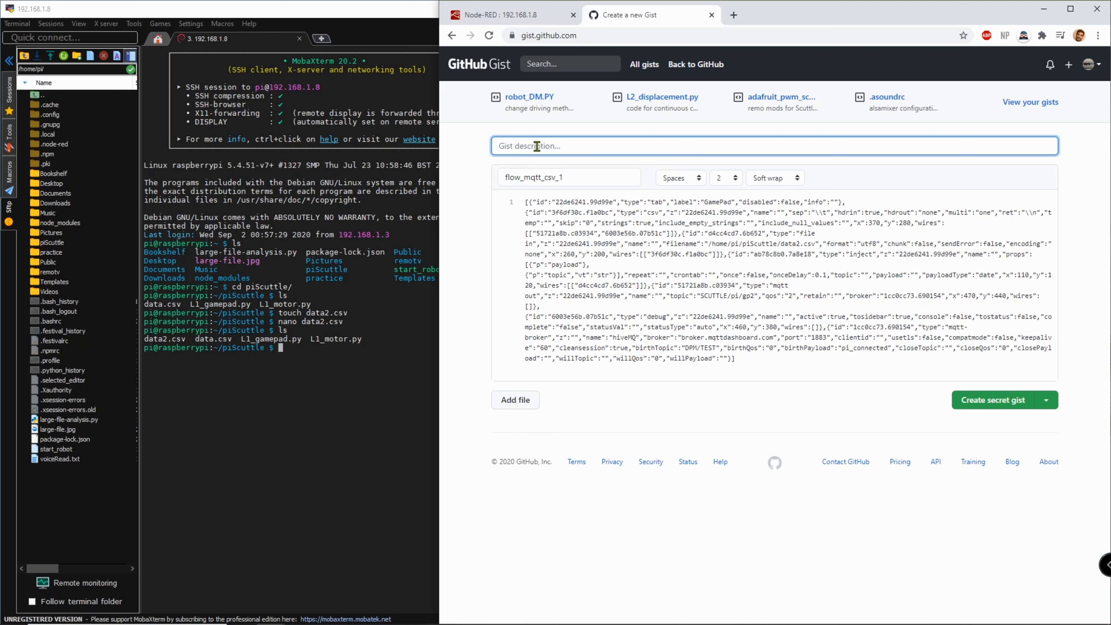
# Describe the gist as 'nodered flow for retrieving csv info and sending mqtt message'.
pyautogui.write('nodered flow')
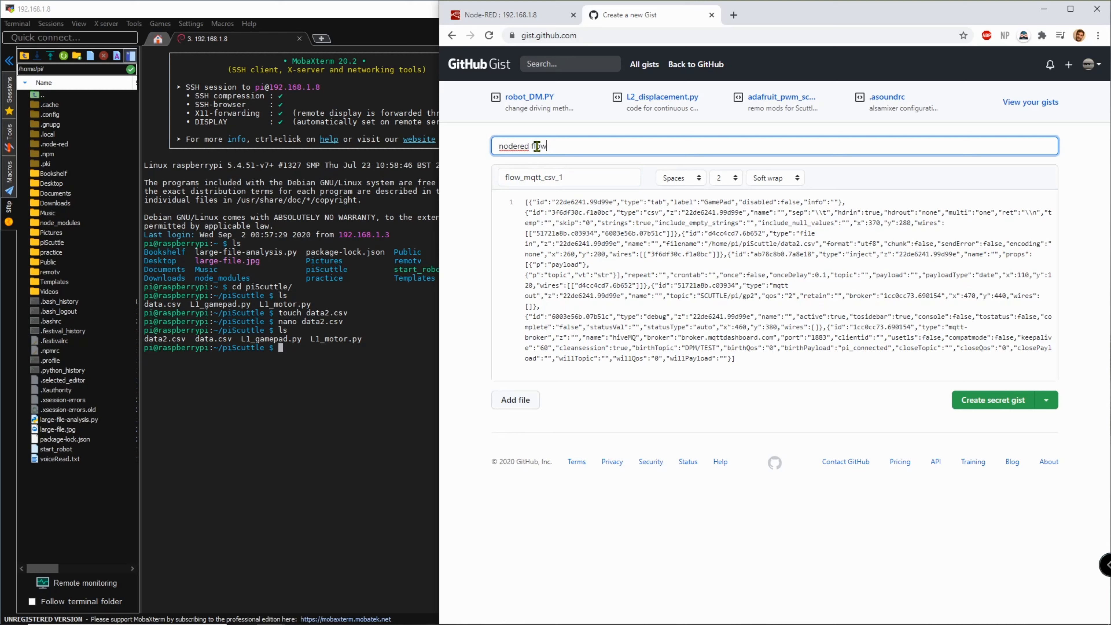
pyautogui.write('for')
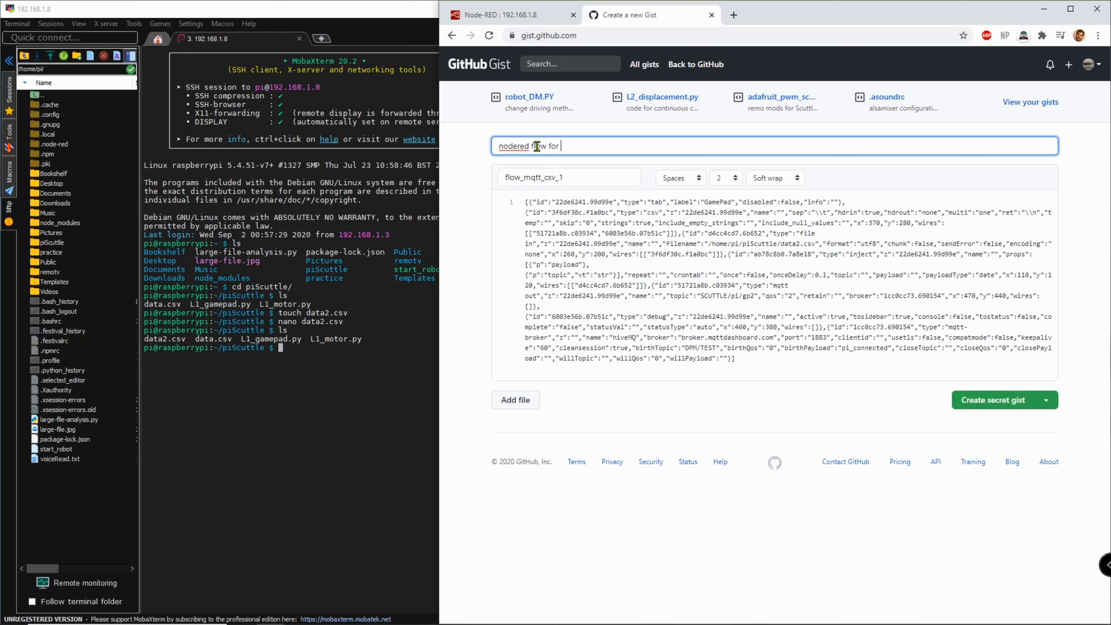
pyautogui.write('retrieving csv info and')
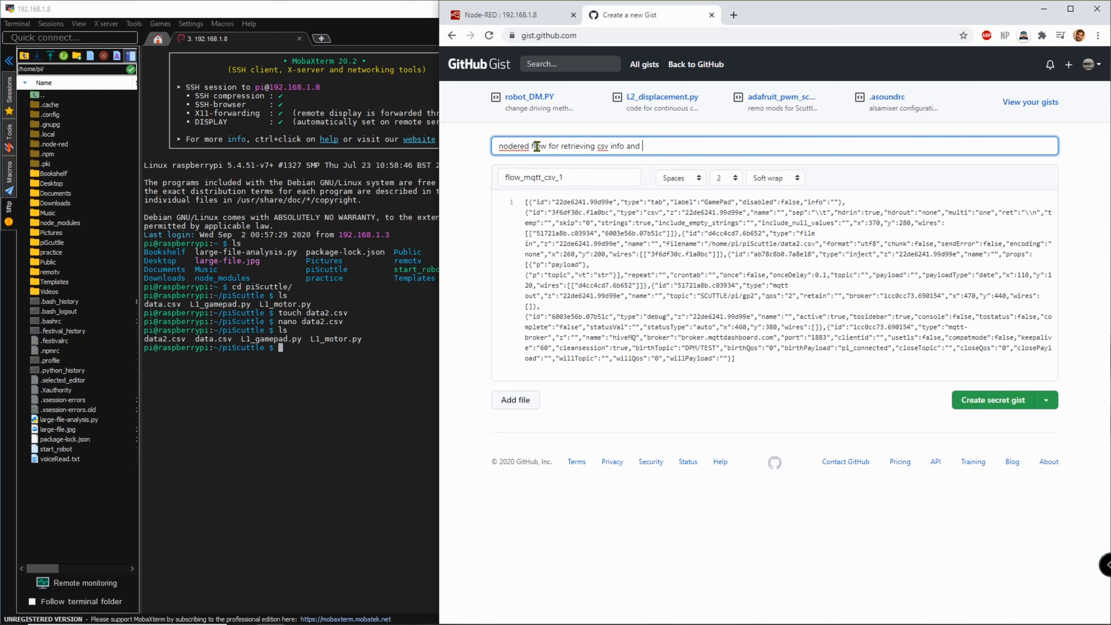
pyautogui.write('sending mqtt')
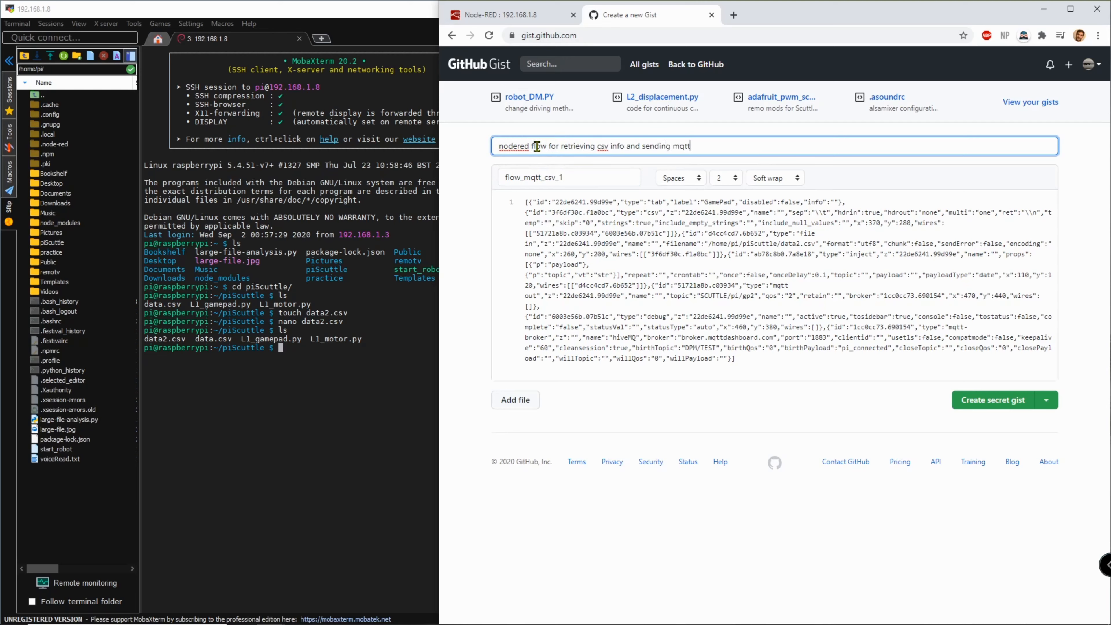
pyautogui.write('message')
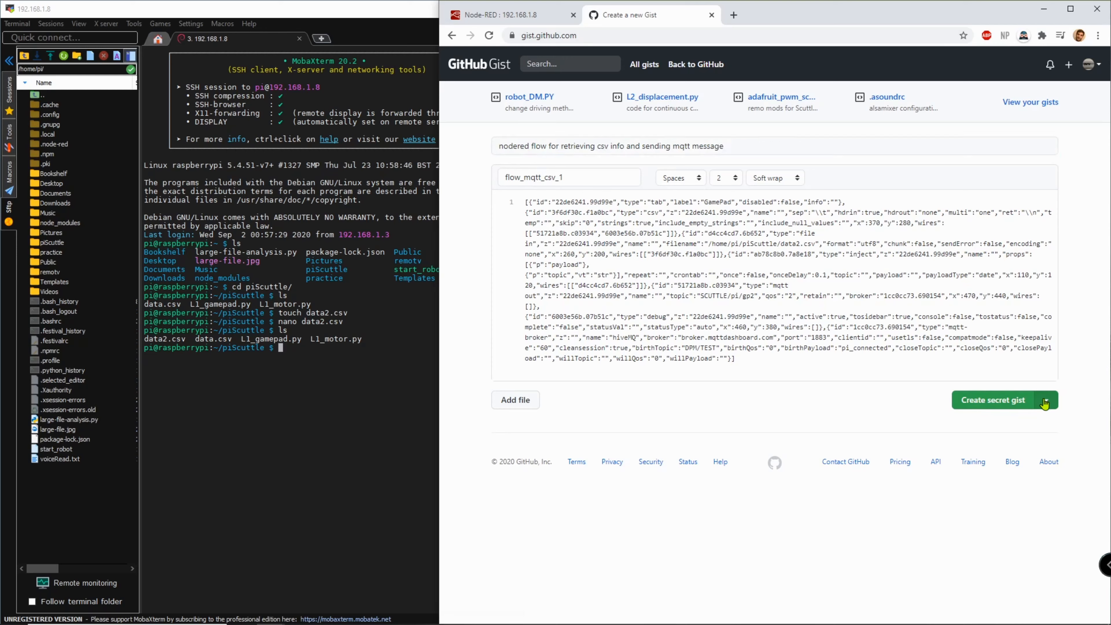
# Publish it as a public gist and select its URL in the address bar.
pyautogui.click(1049, 399)
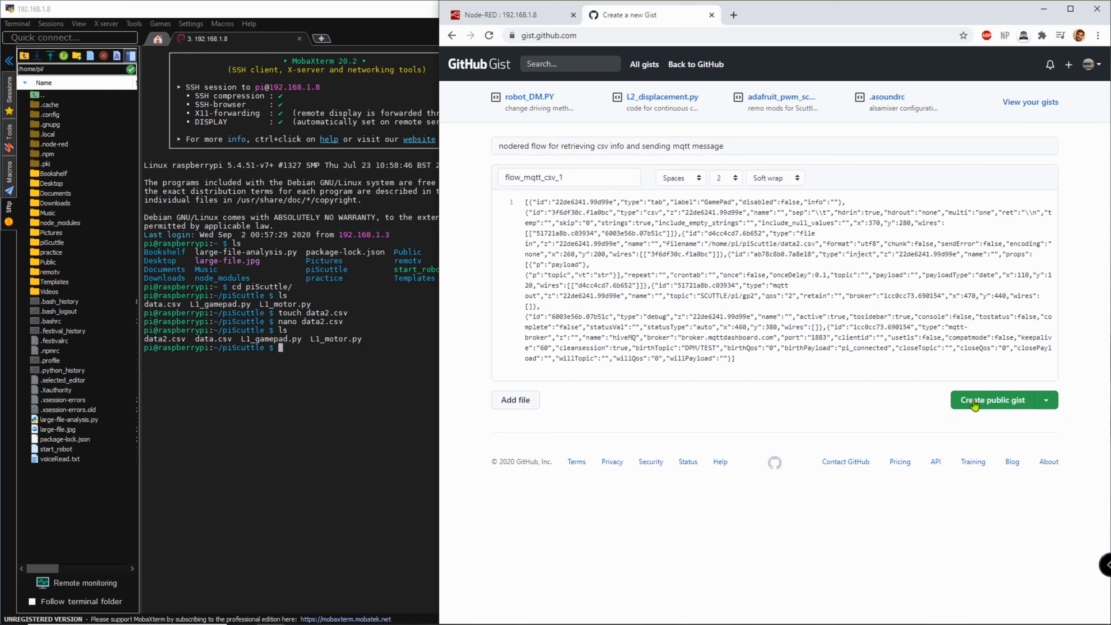
pyautogui.click(992, 400)
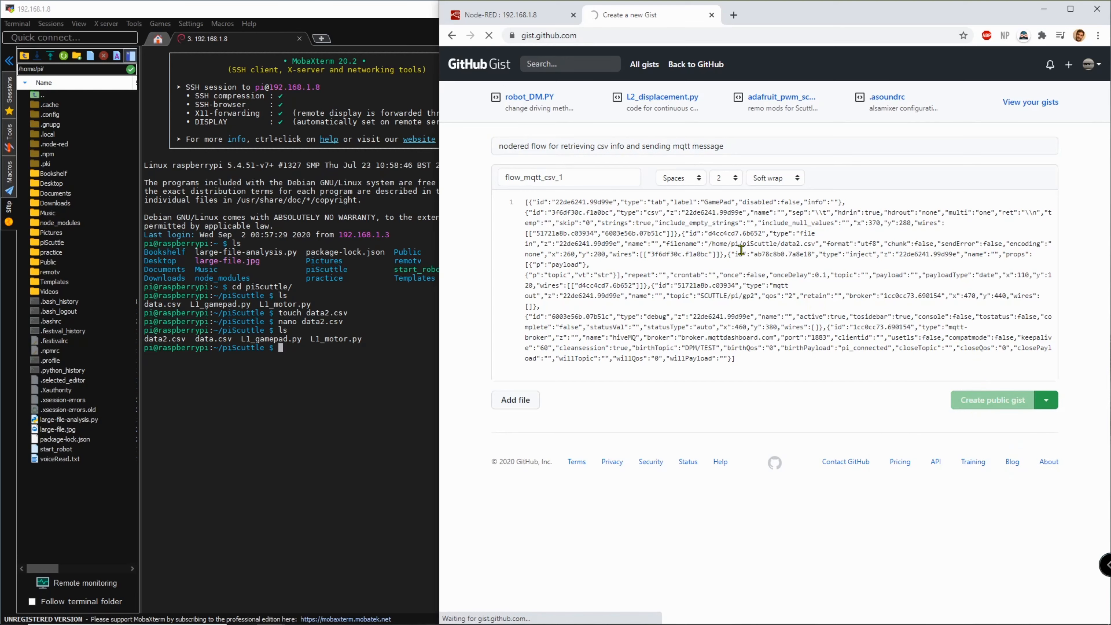
pyautogui.click(992, 400)
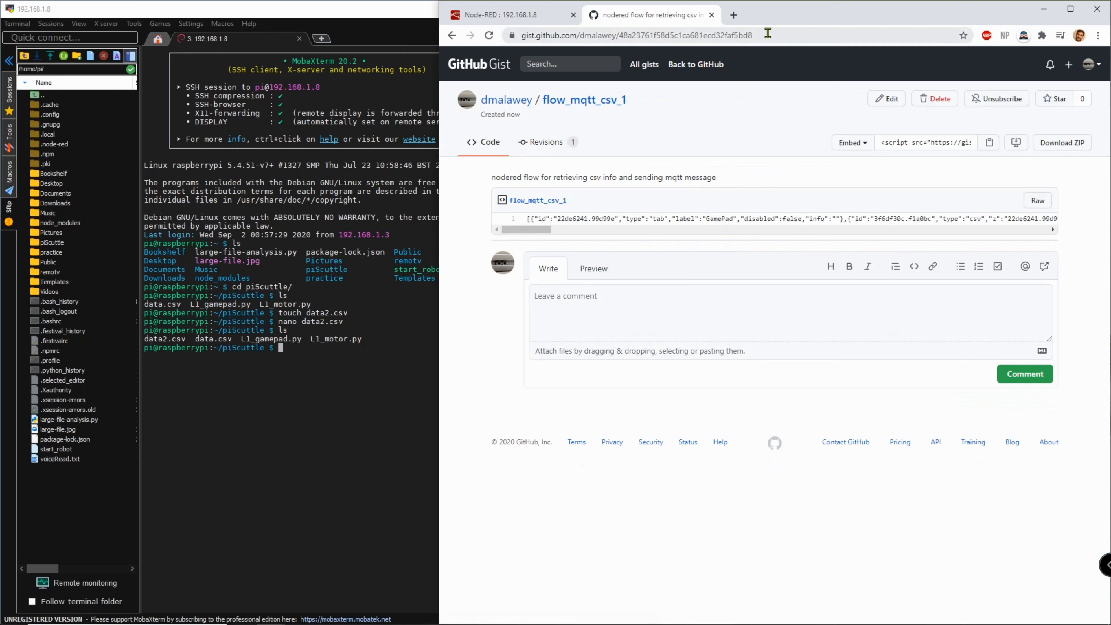
pyautogui.click(635, 35)
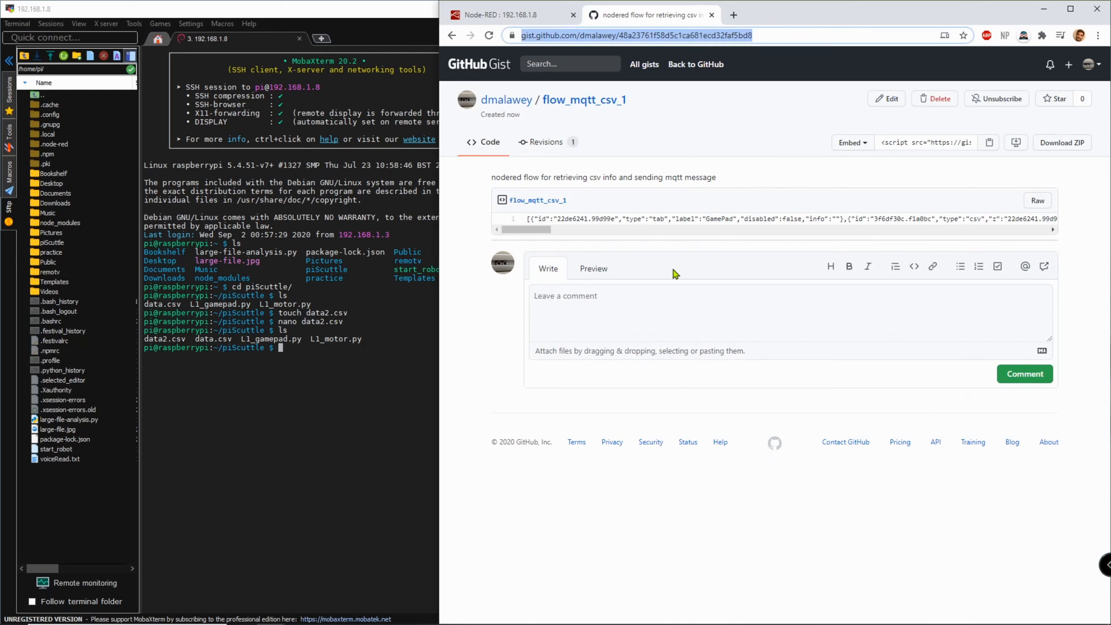